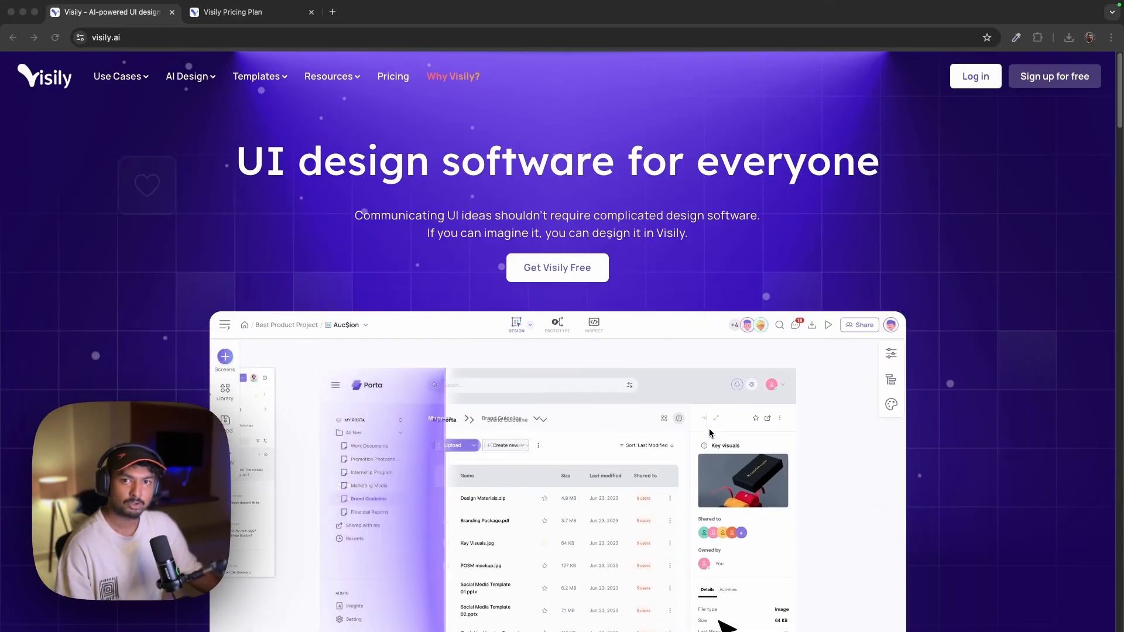
Step: Log in to Visily and reach Recent boards showing the Mockup tutorial board
scroll("down", 3)
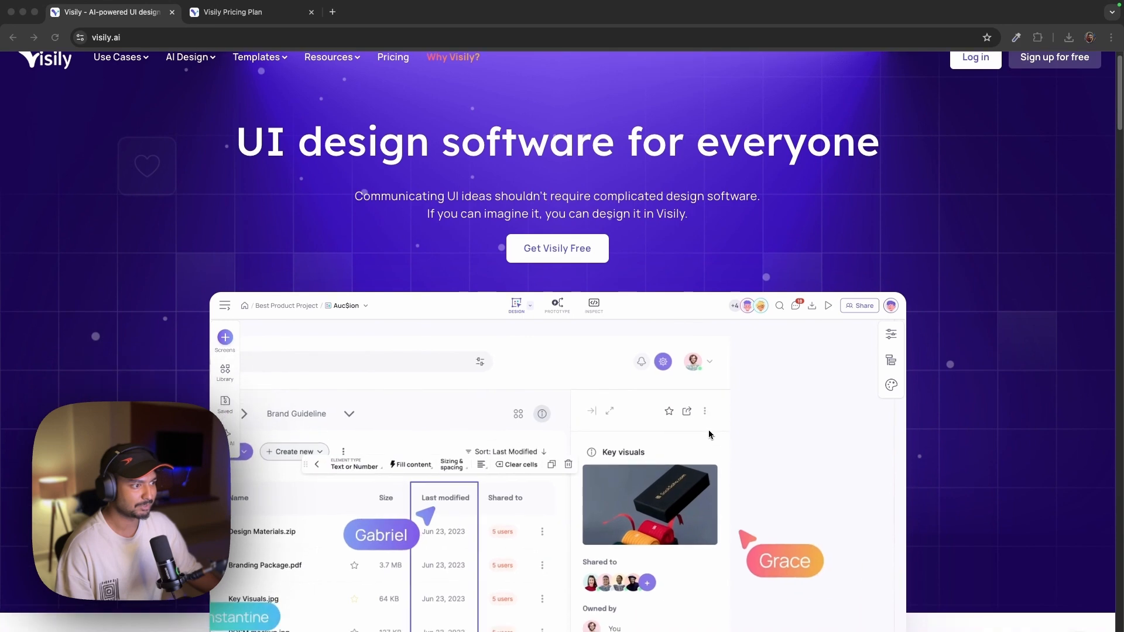
scroll("down", 3)
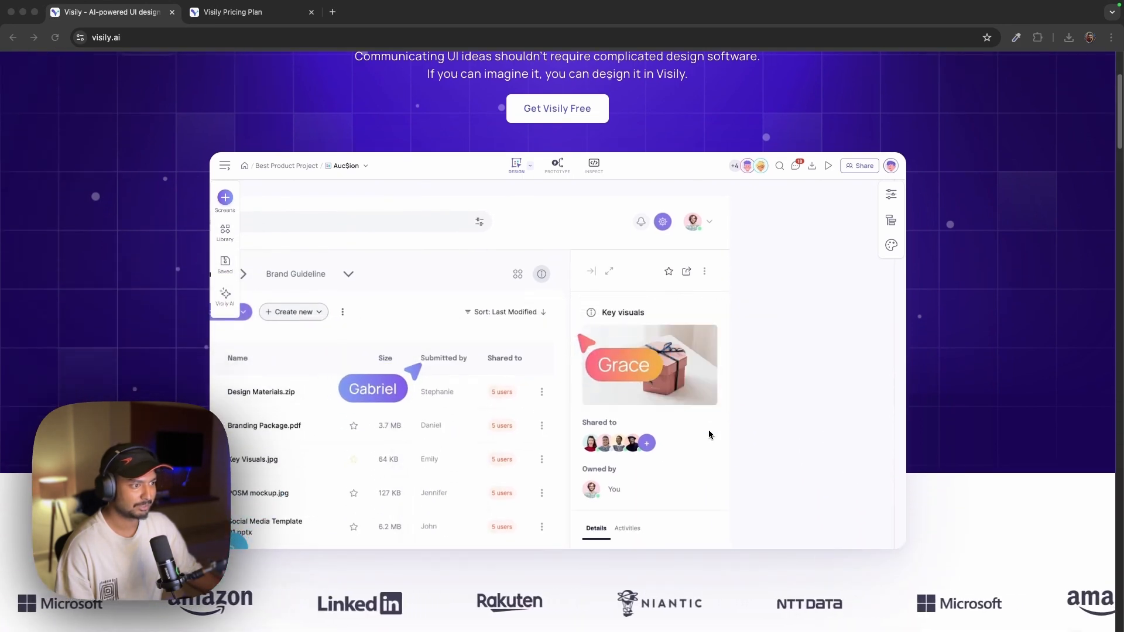
scroll("up", 3)
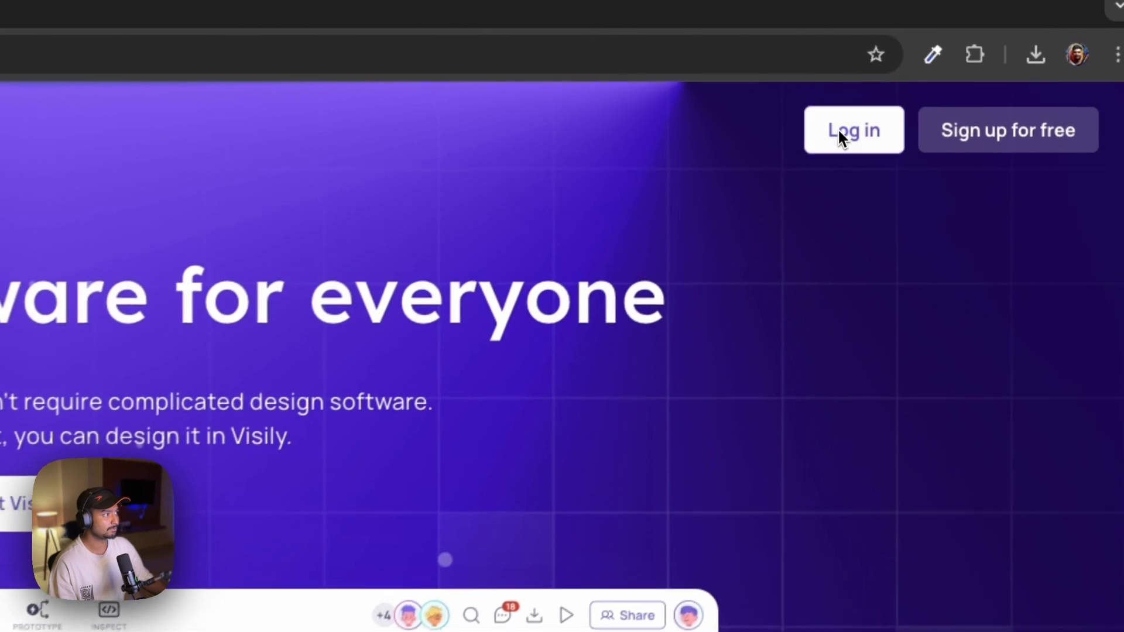
left_click(852, 130)
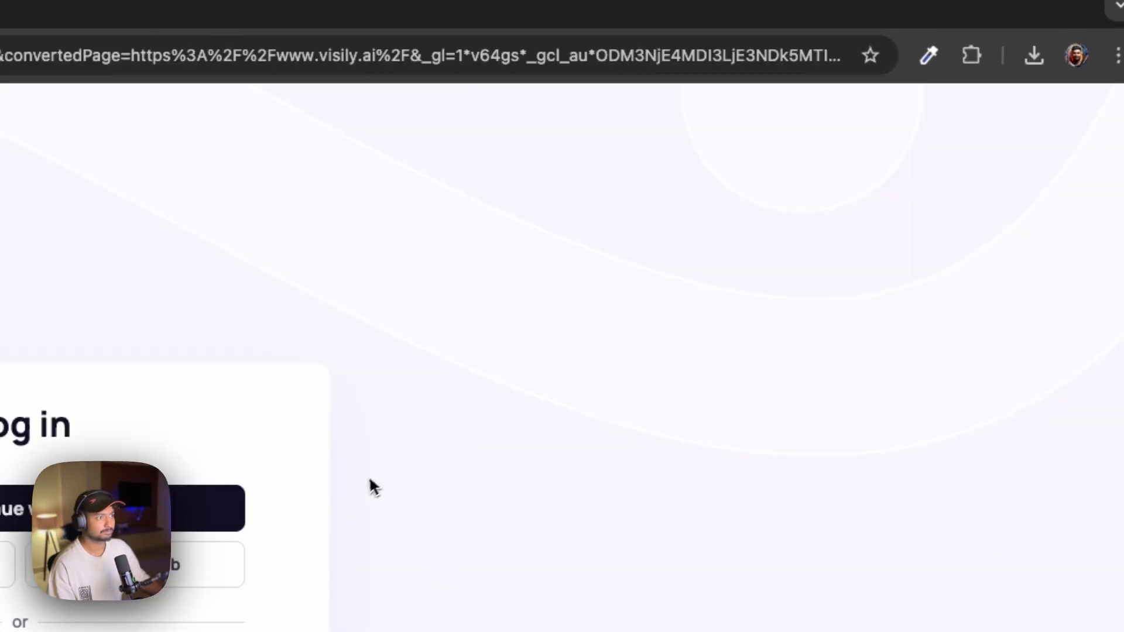
left_click(121, 507)
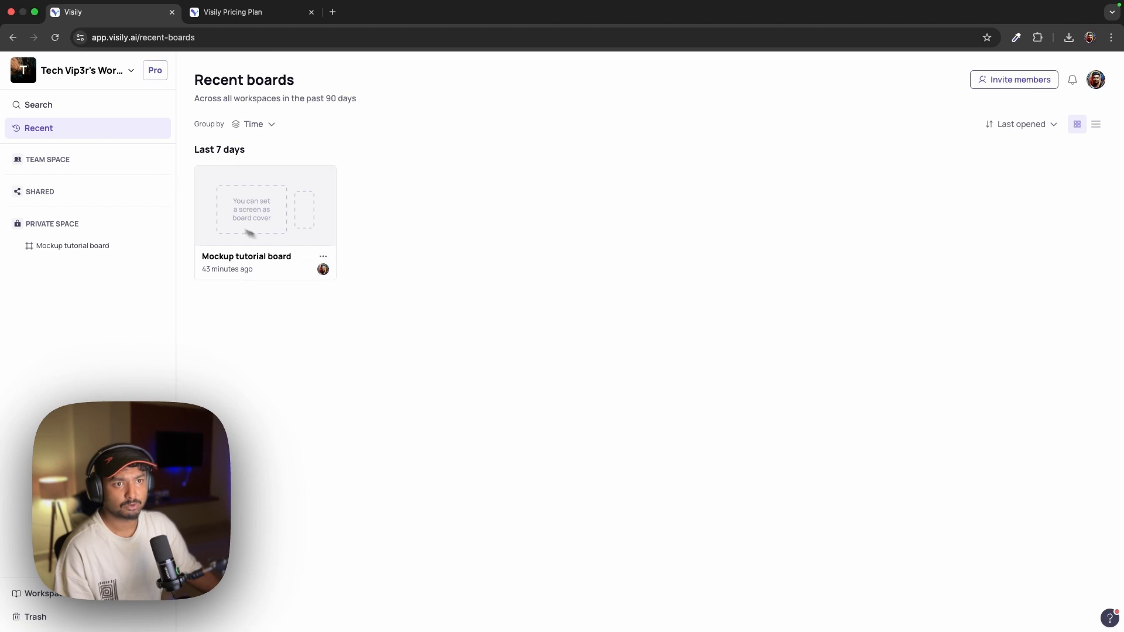
Step: Create a new blank board from the empty Team Space
left_click(47, 159)
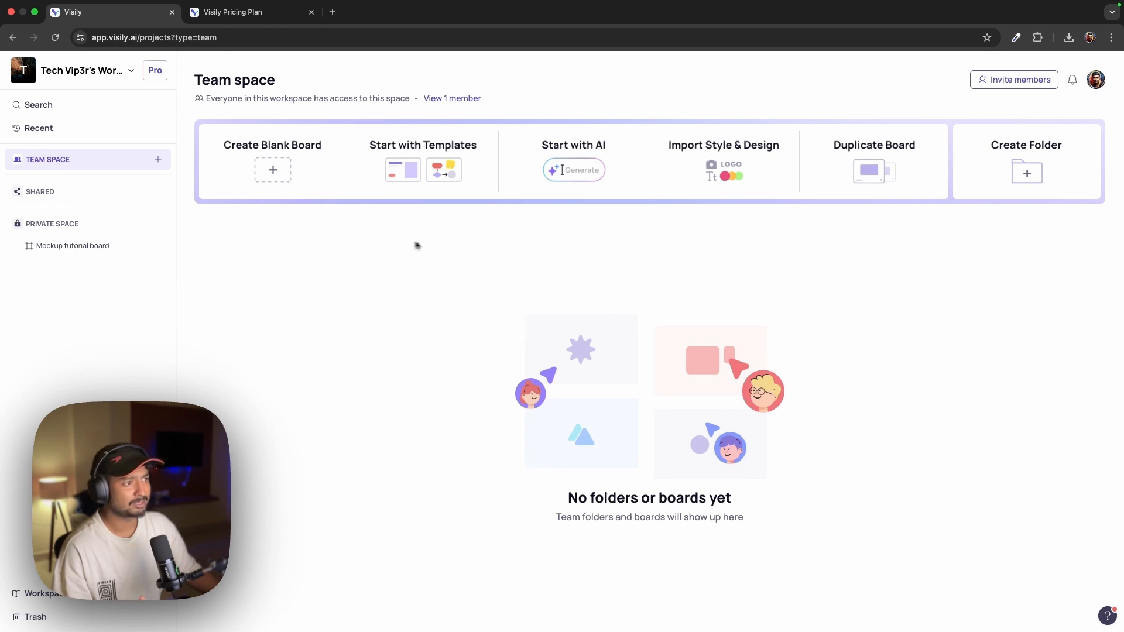
mouse_move(852, 241)
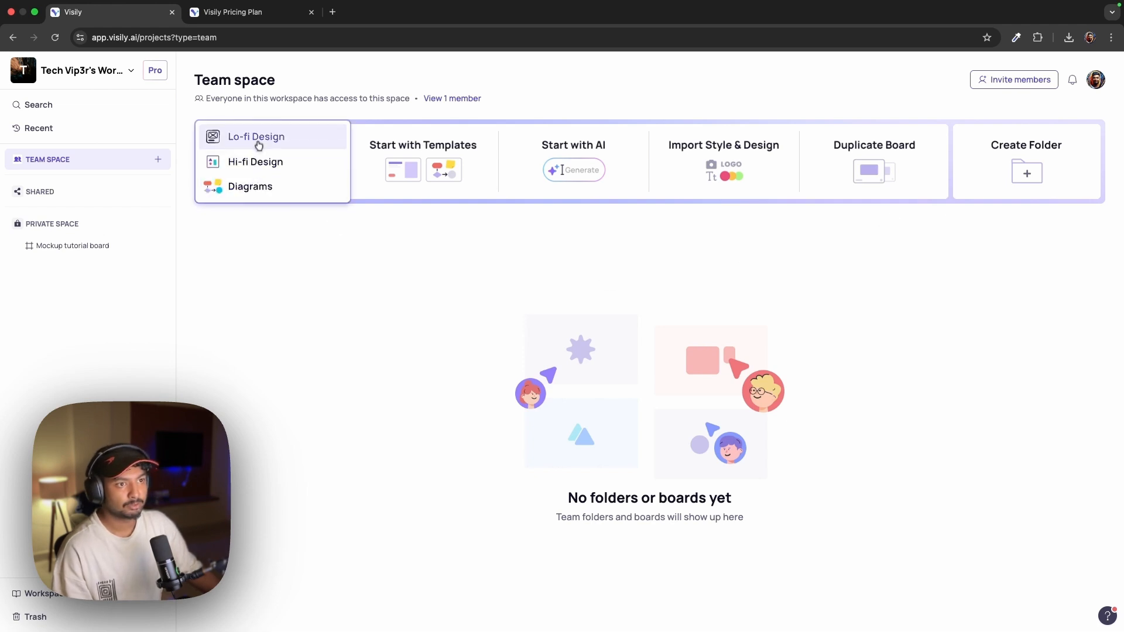
mouse_move(255, 162)
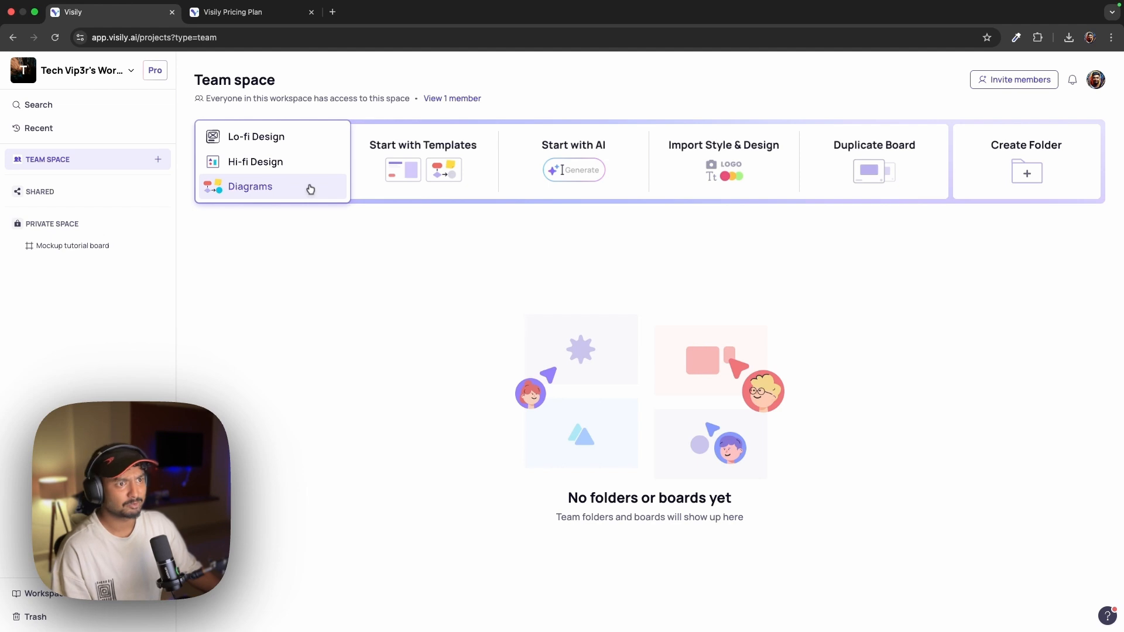
left_click(250, 187)
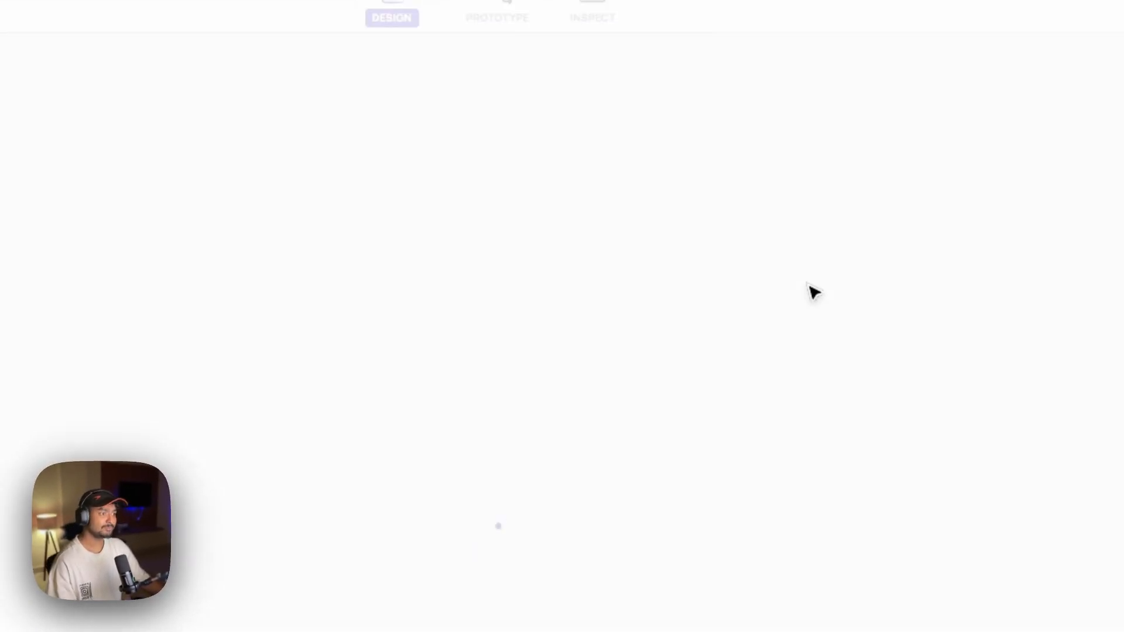
mouse_move(324, 308)
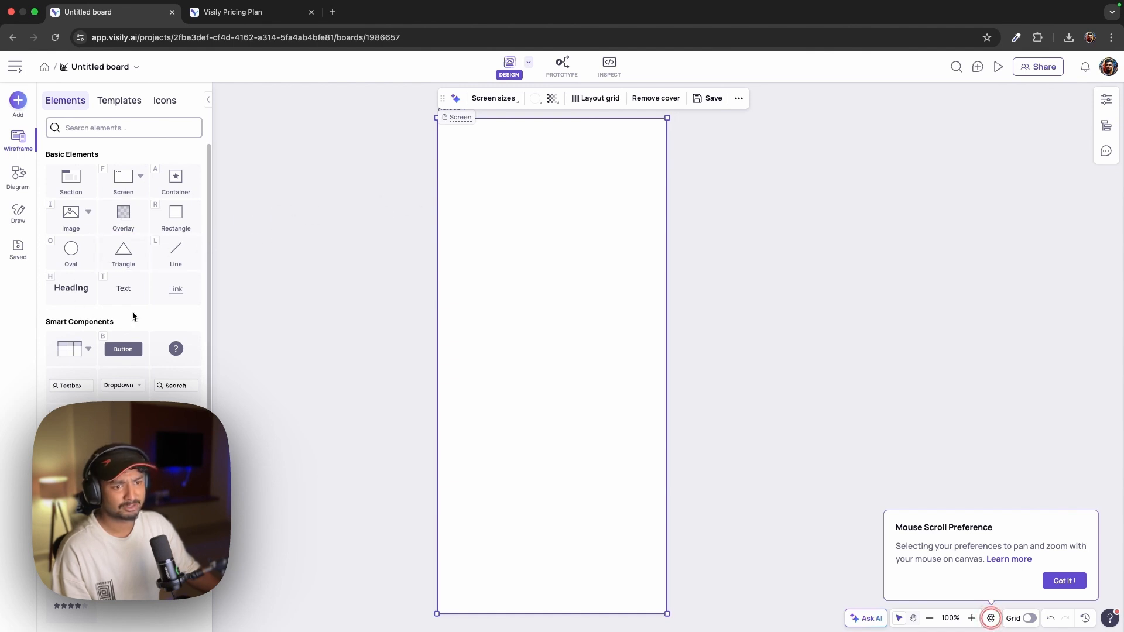
Step: Insert an image placeholder on Screen 1 and stretch it to full width
left_click(71, 212)
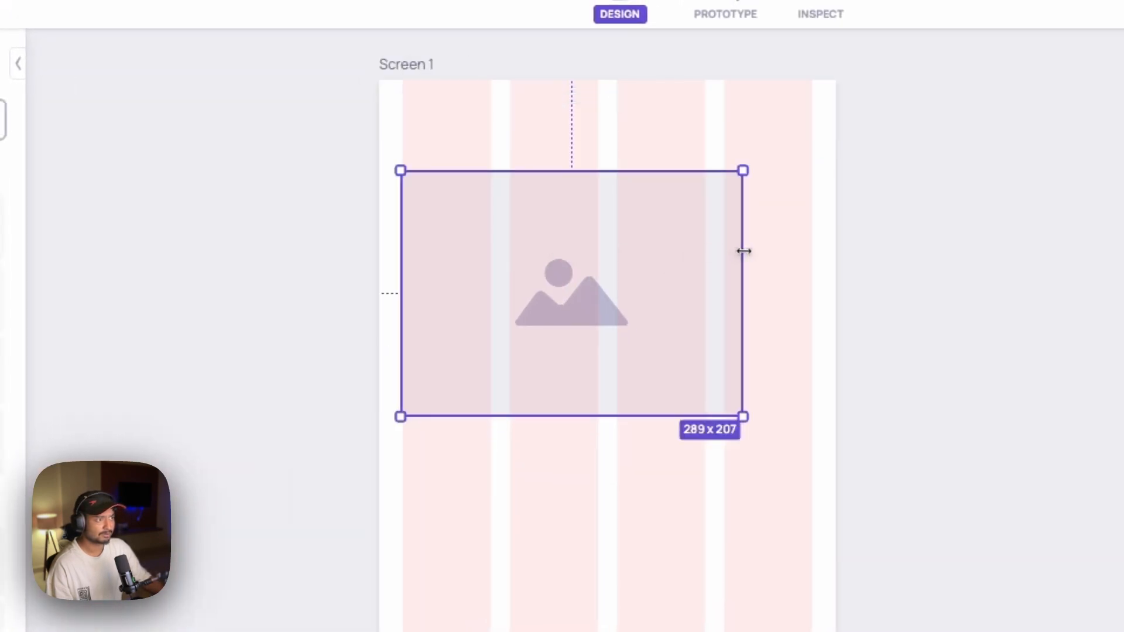
left_click_drag(744, 258, 815, 258)
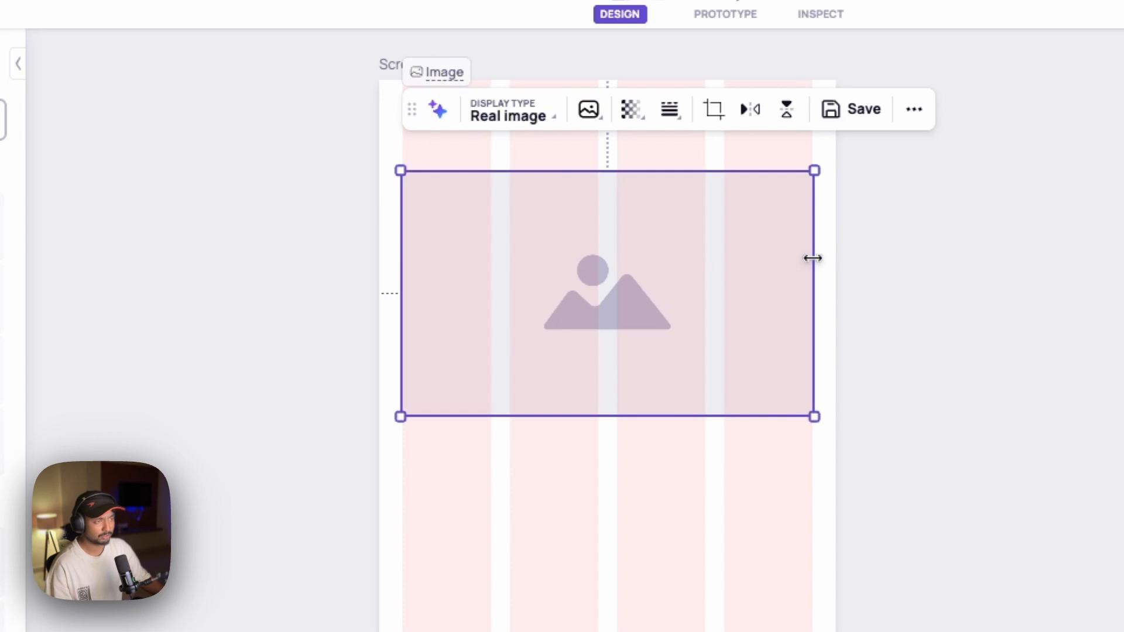
mouse_move(633, 234)
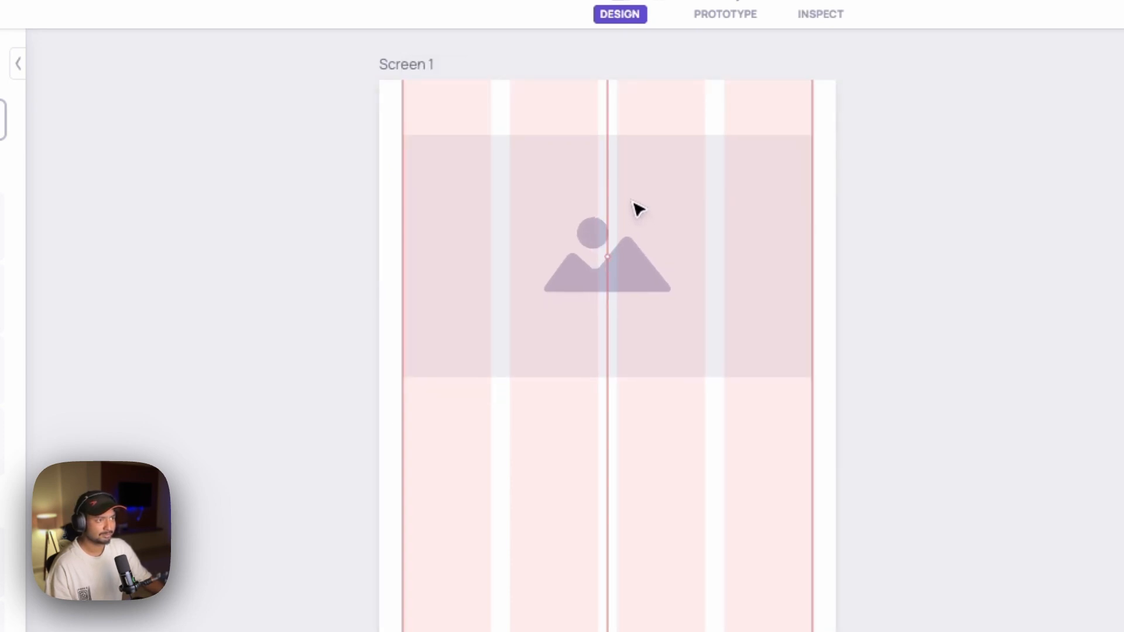
Step: Add a full-width button below the image and a Product Card template beneath it
left_click(607, 256)
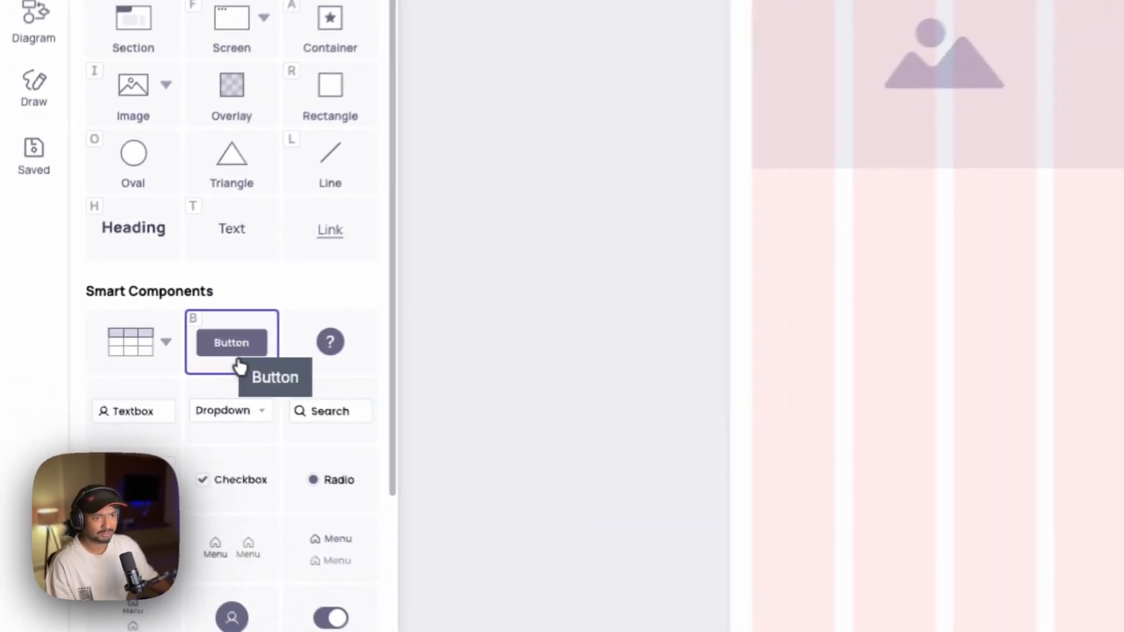
left_click_drag(230, 342, 497, 349)
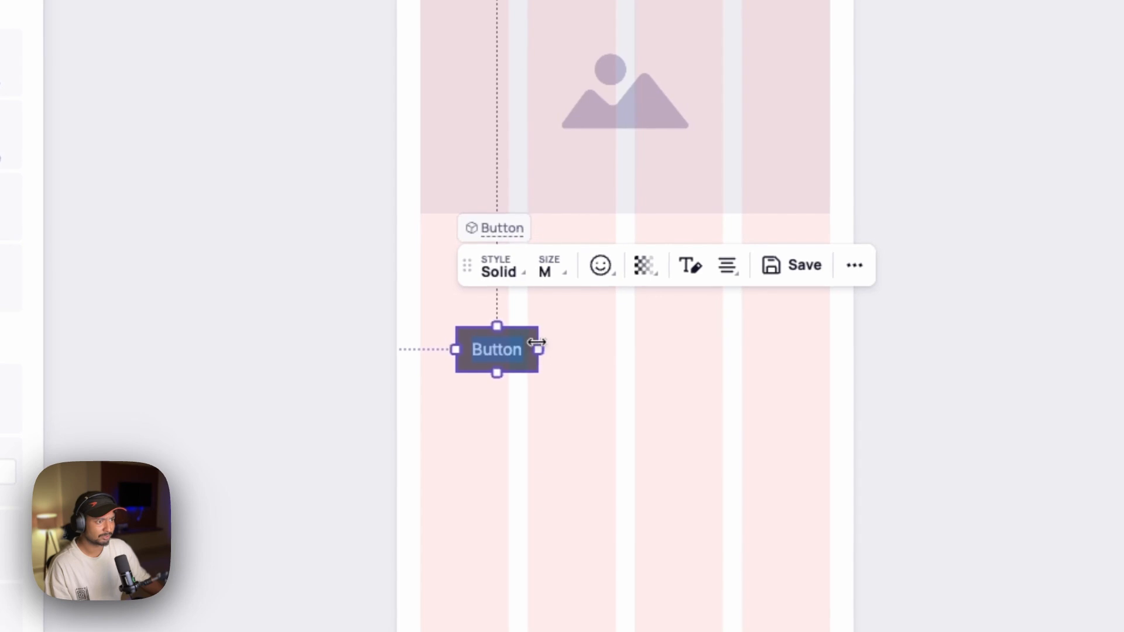
left_click_drag(537, 349, 831, 349)
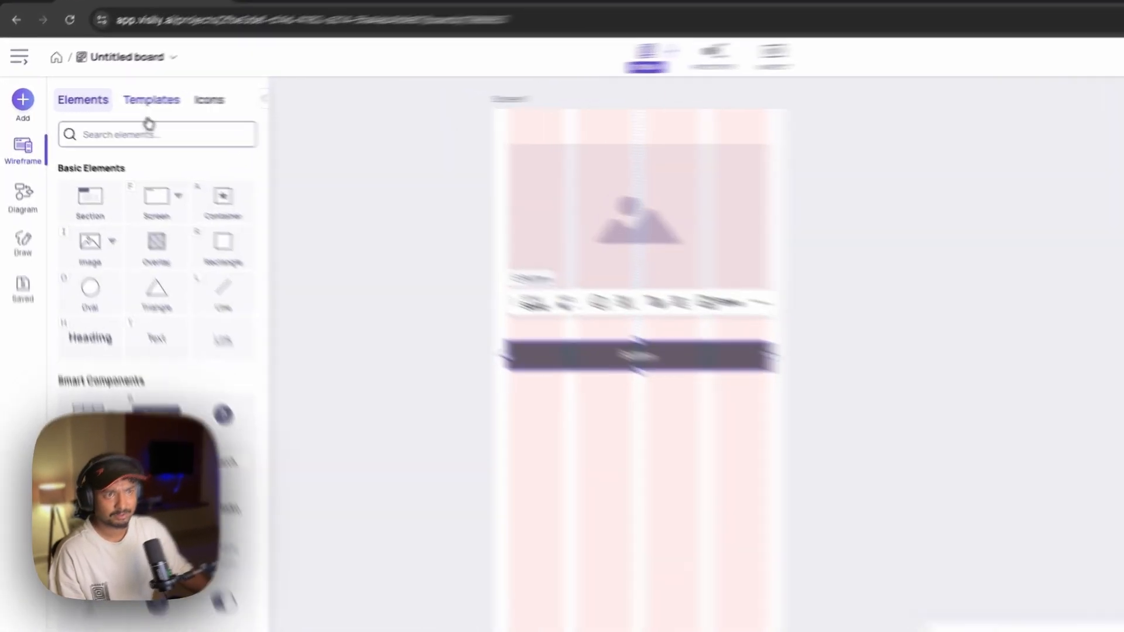
left_click(151, 99)
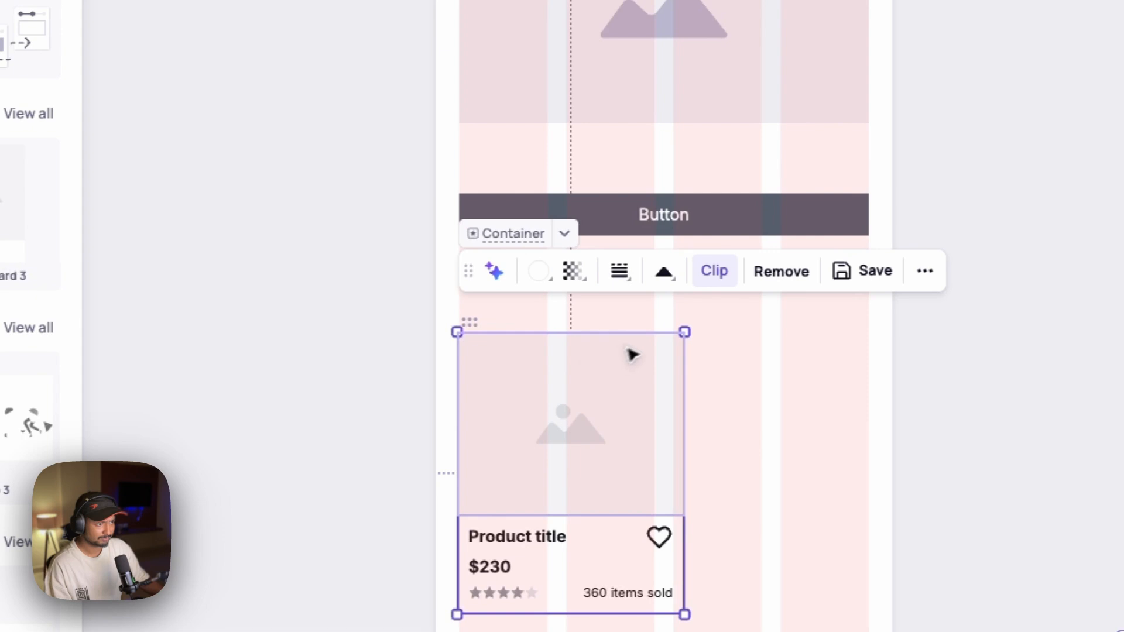
left_click_drag(683, 331, 652, 344)
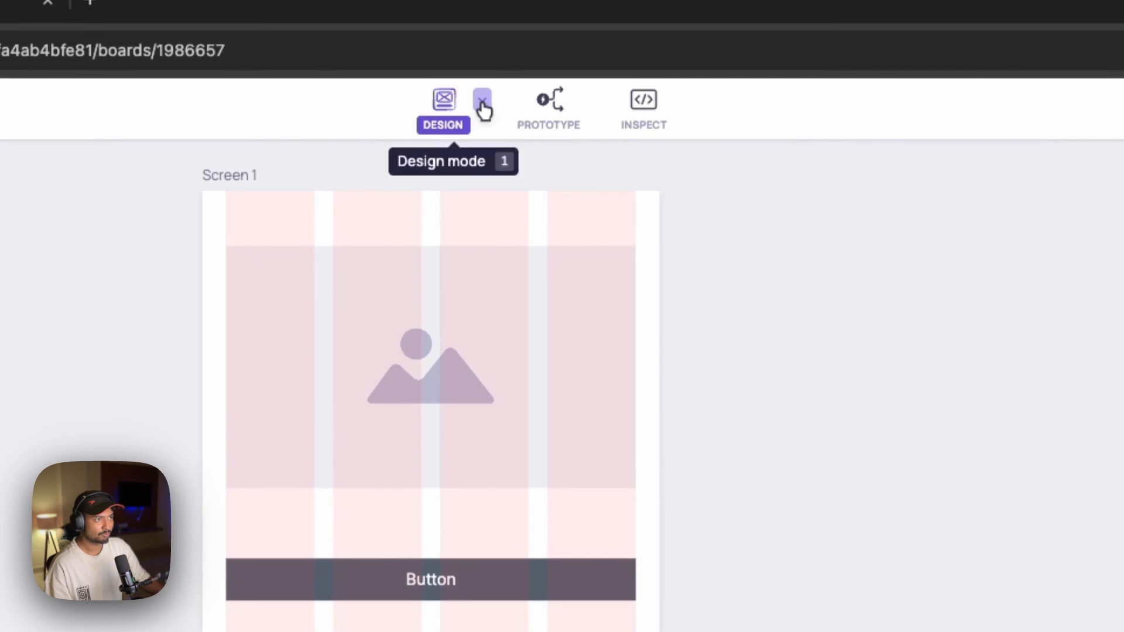
Step: Switch to full-colour design mode and fill the image with a stock portrait photo
left_click(482, 100)
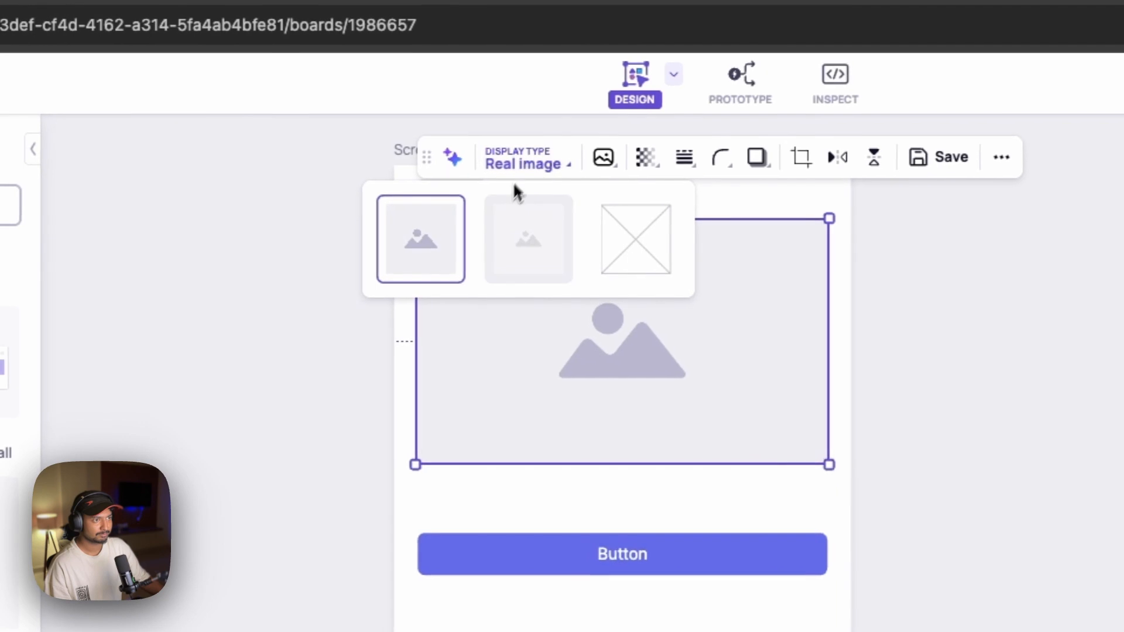
left_click(603, 157)
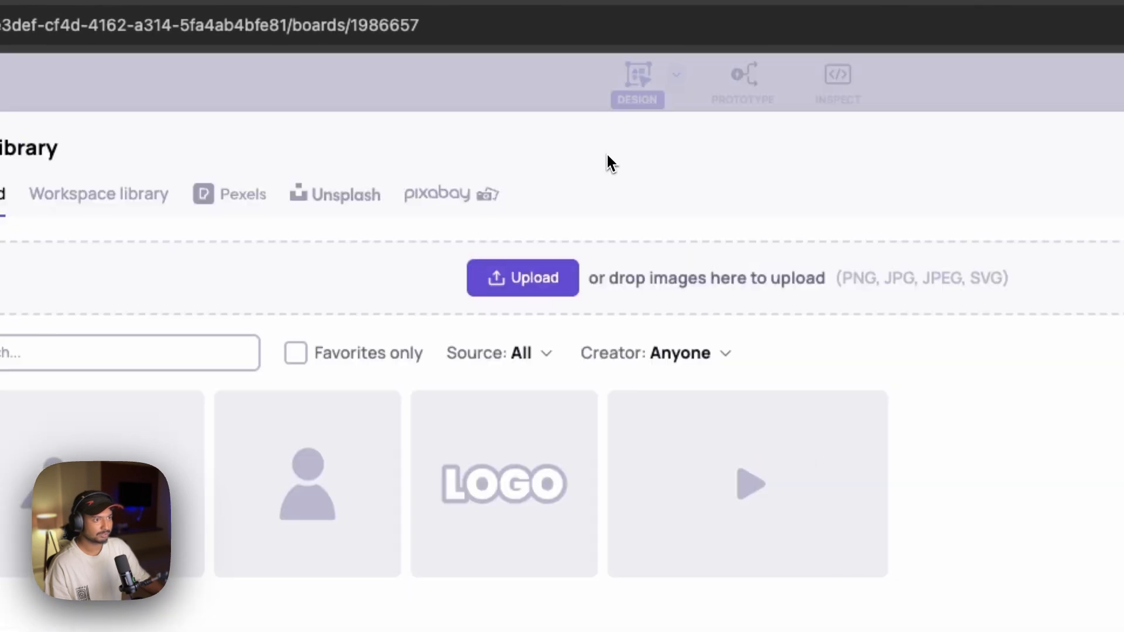
left_click(345, 195)
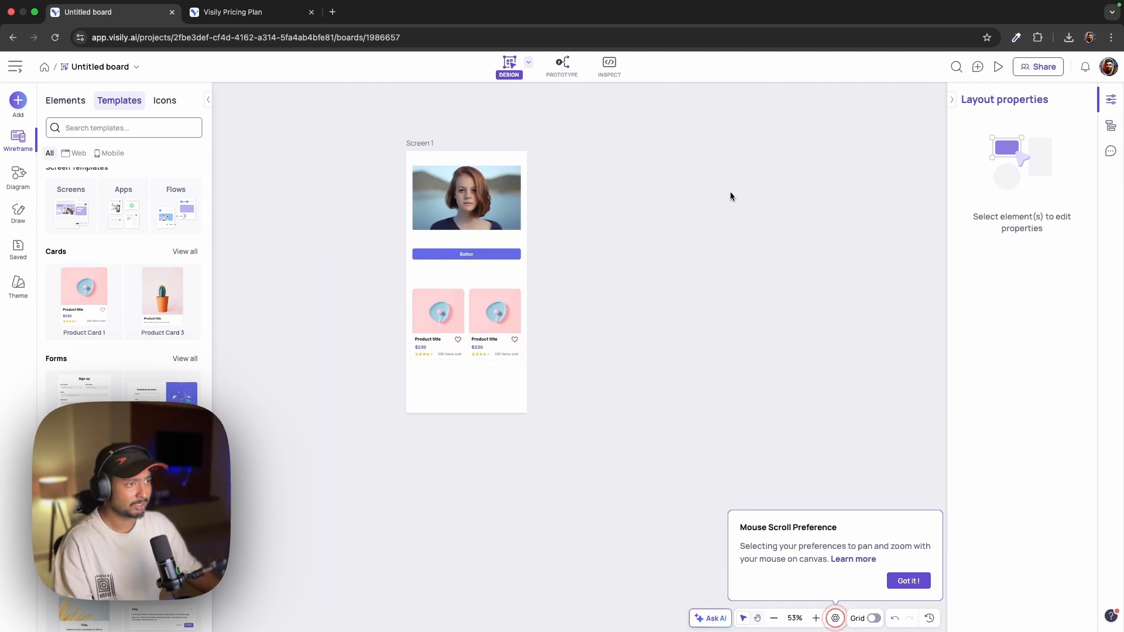
Step: Draw a dark-filled container with a pointer tail near the top of Screen 2
left_click(655, 194)
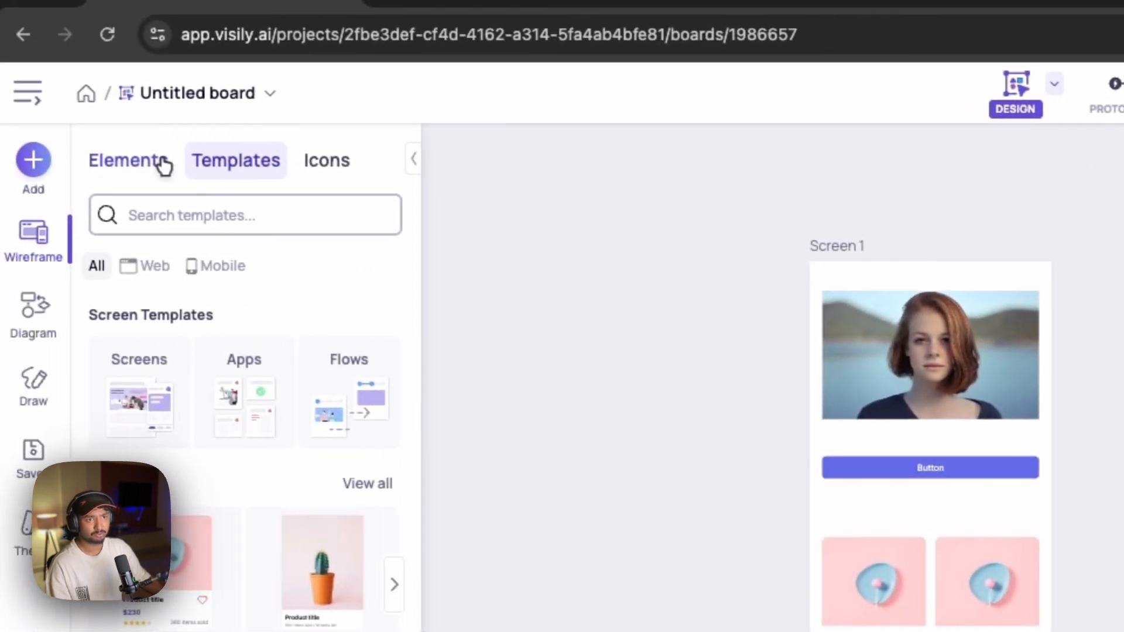
left_click(131, 160)
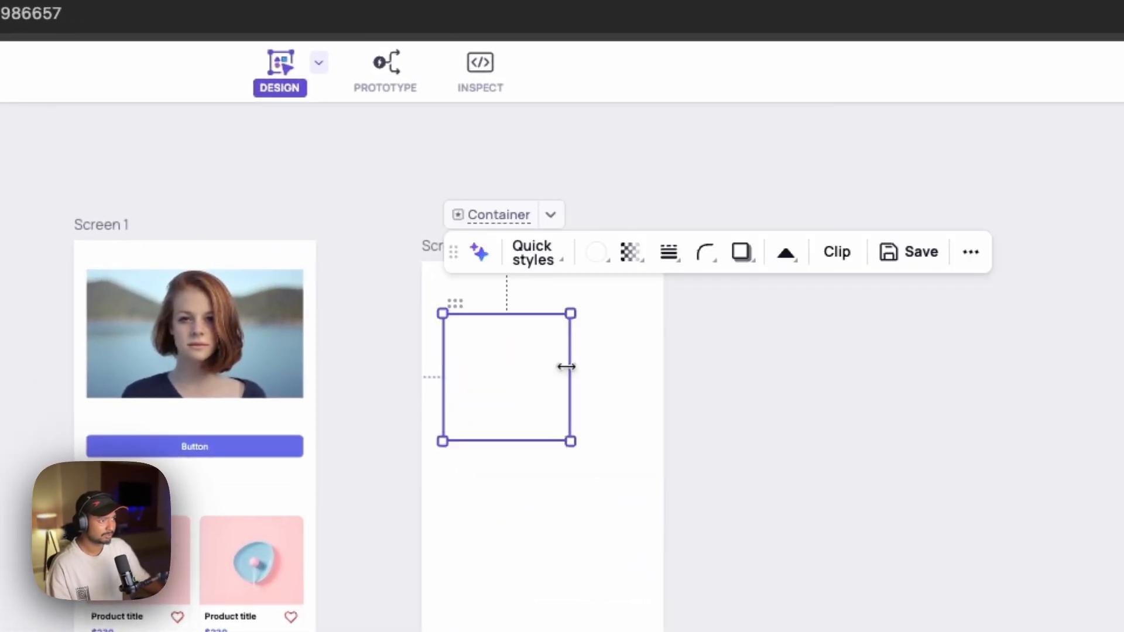
left_click_drag(572, 376, 638, 376)
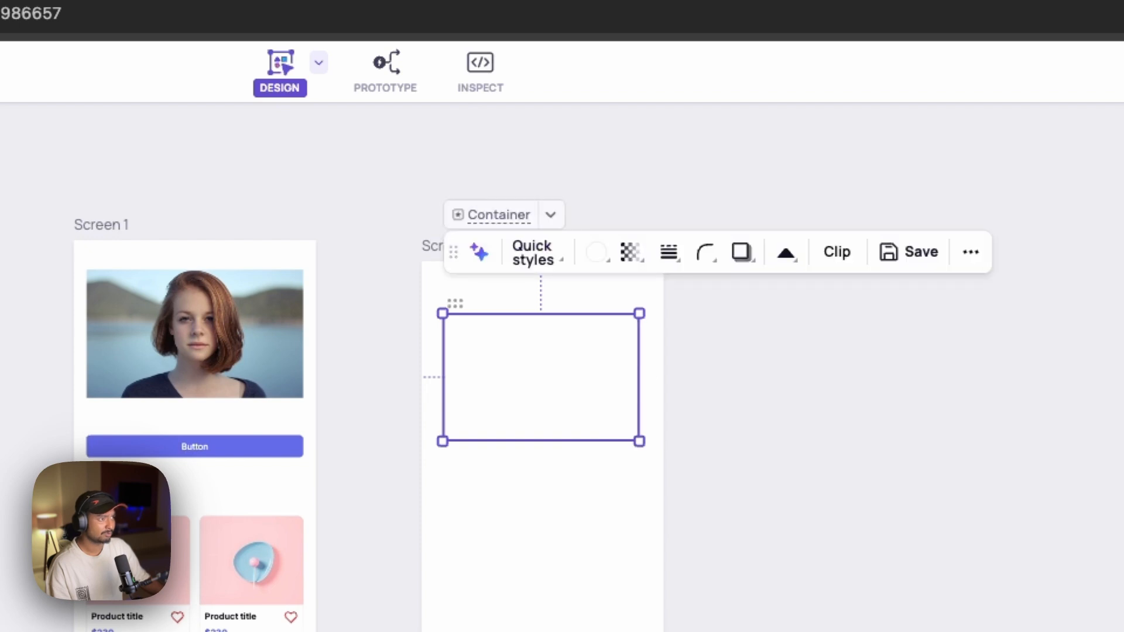
left_click(596, 251)
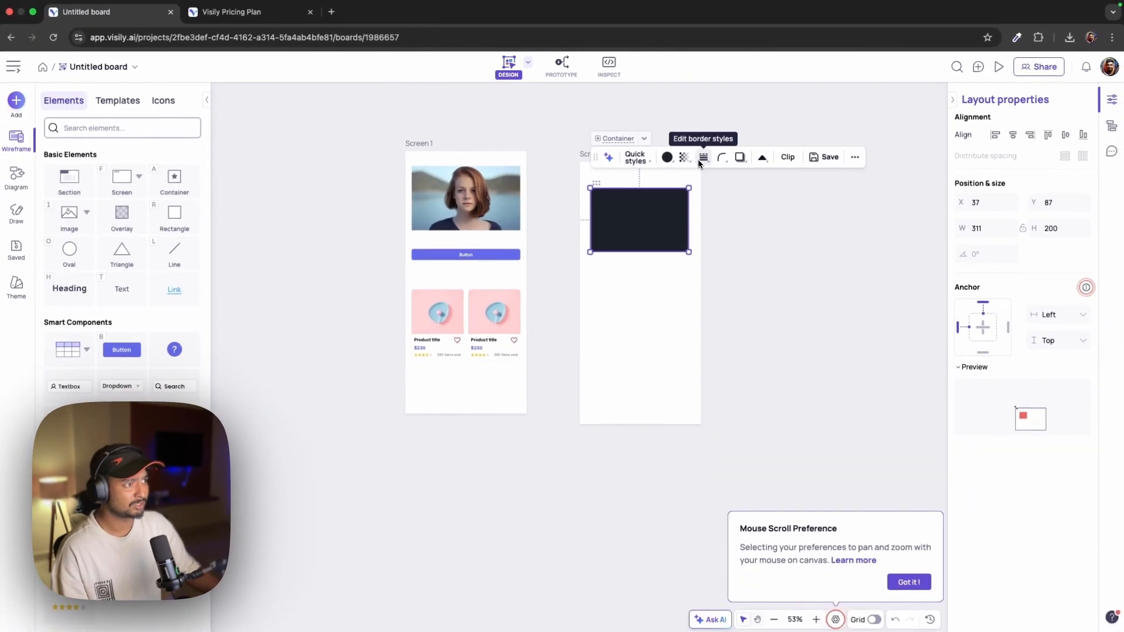
mouse_move(740, 157)
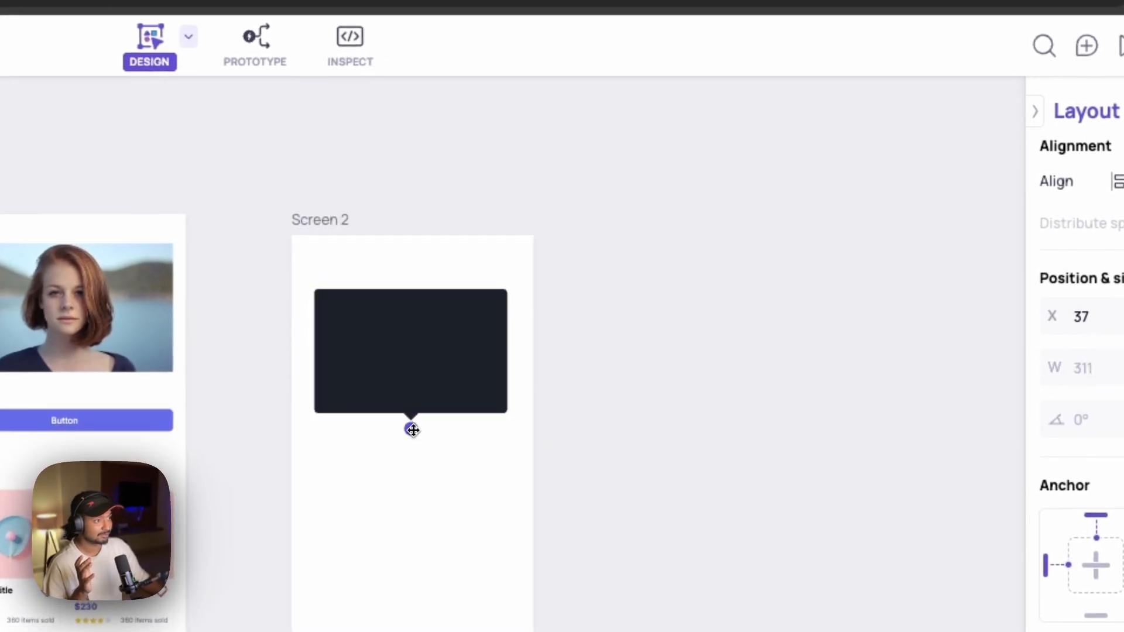
left_click(411, 351)
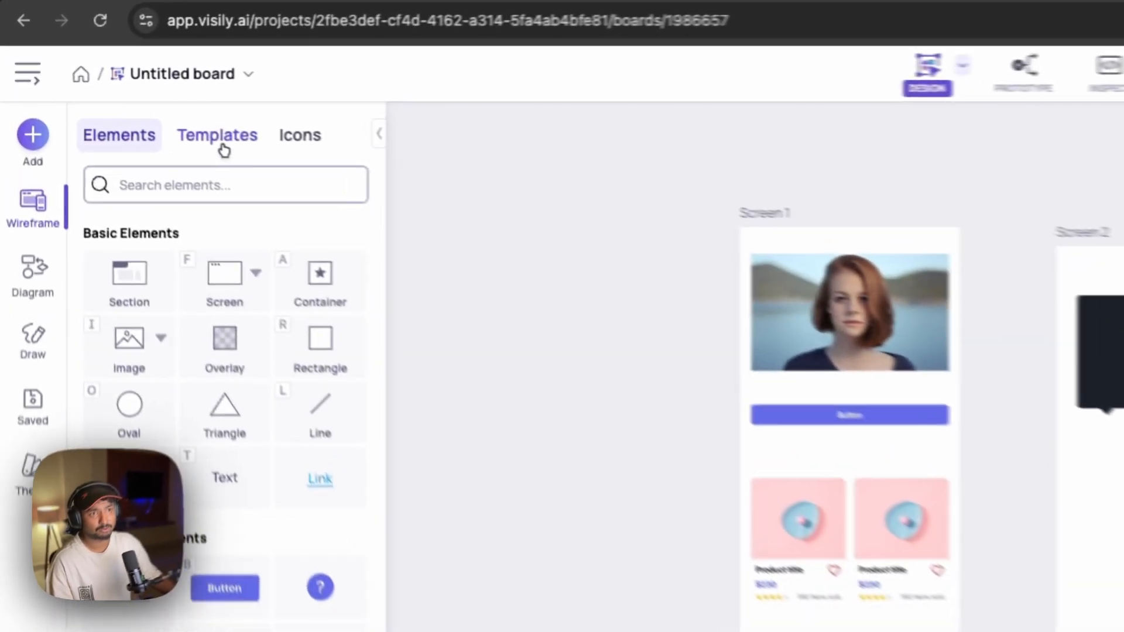
Step: Browse the template library for Simple Launch Screen 3 and Home - Audio Listing
left_click(217, 135)
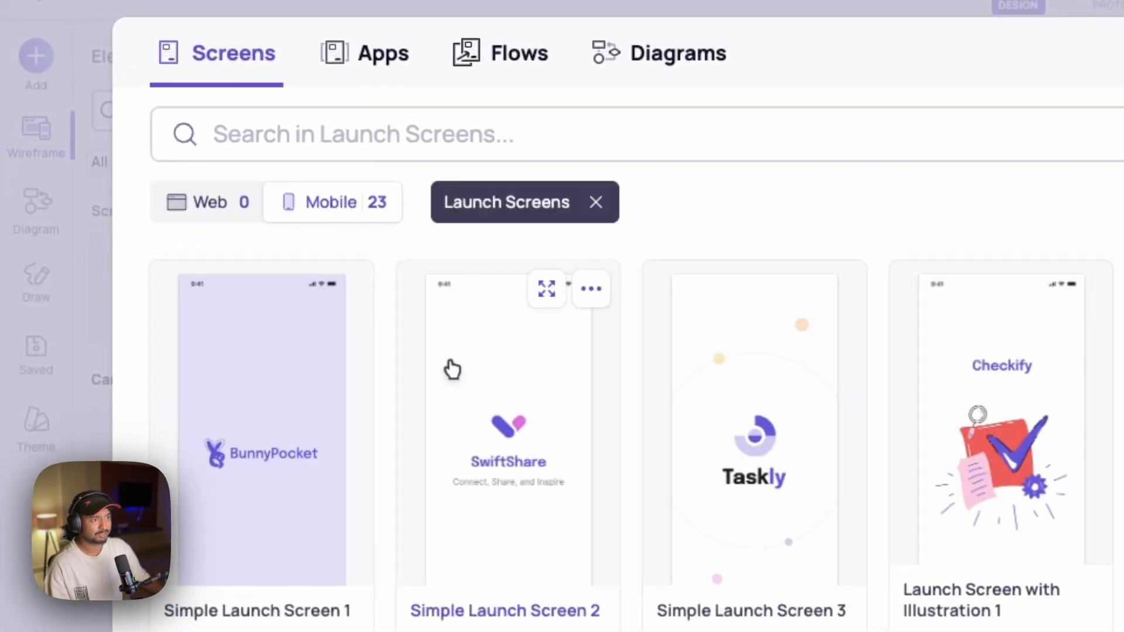
scroll("right", 3)
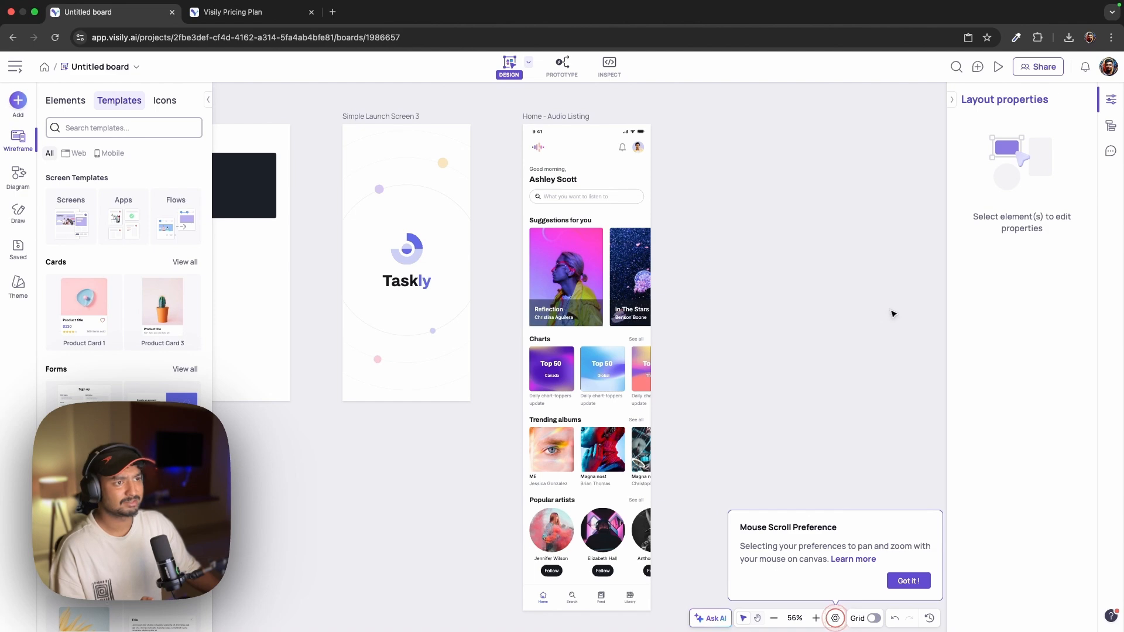
mouse_move(560, 192)
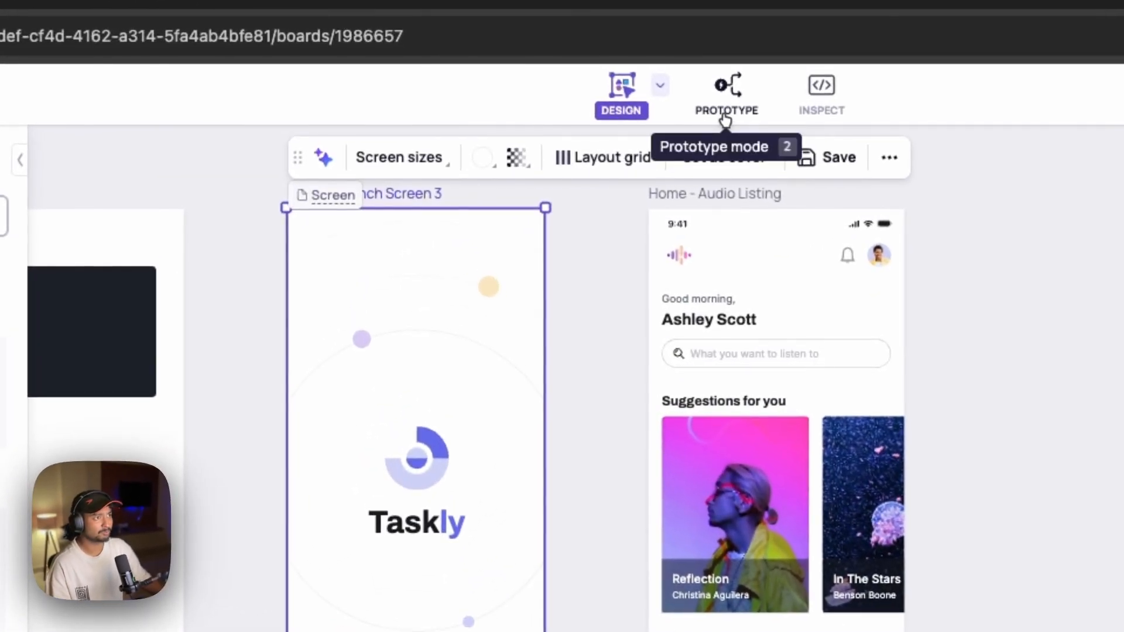
Step: Switch to Prototype mode to link the Taskly launch screen into a flow
left_click(726, 93)
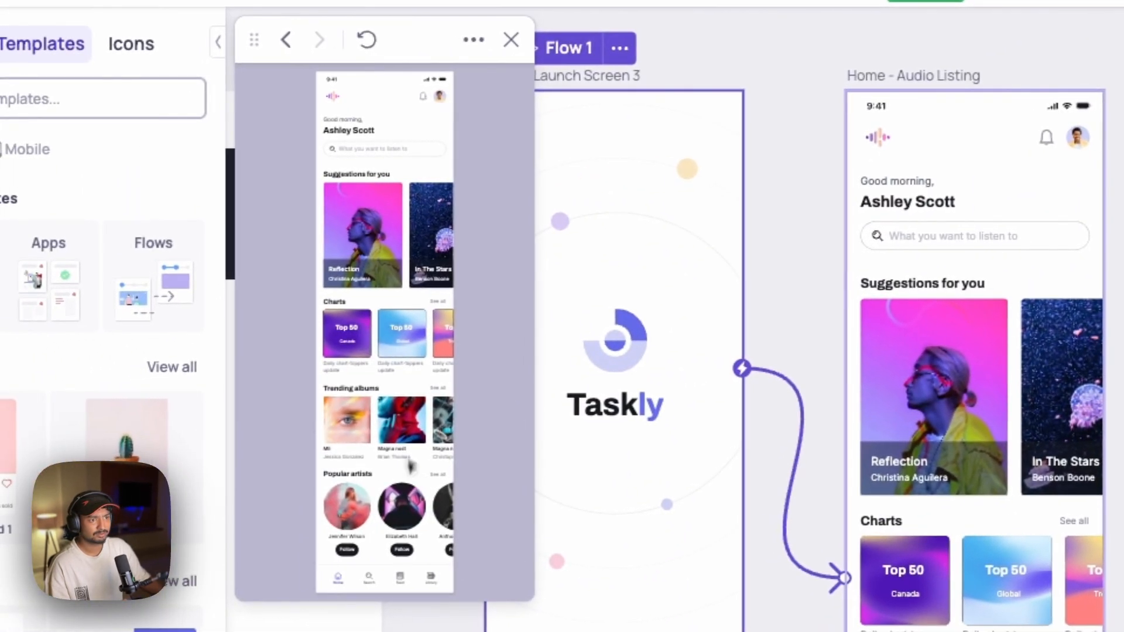
mouse_move(527, 402)
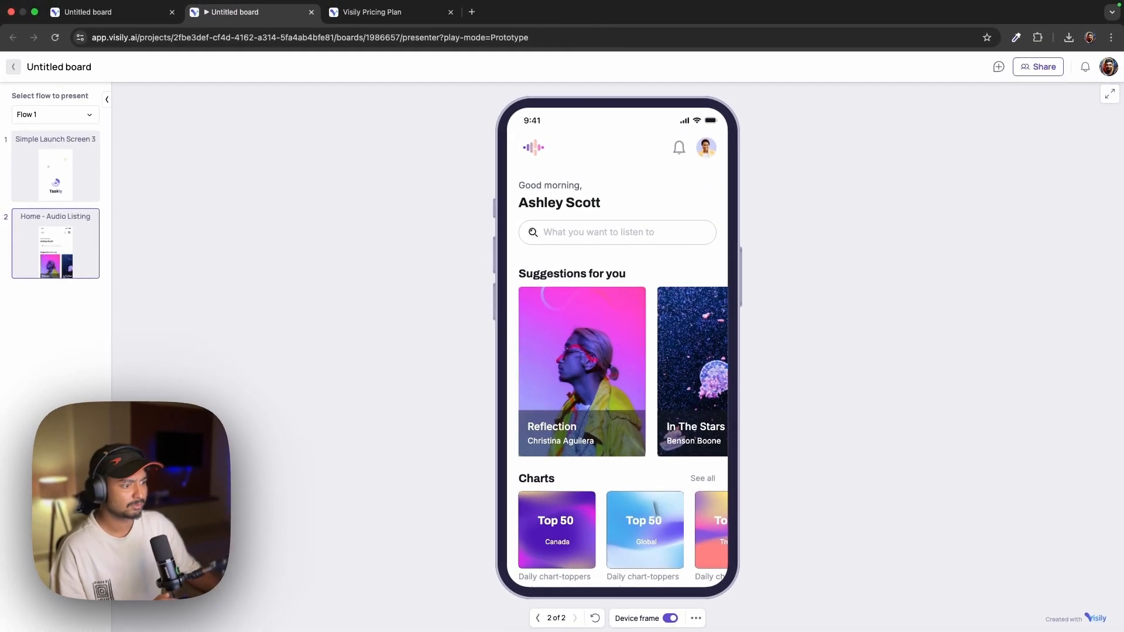
mouse_move(674, 367)
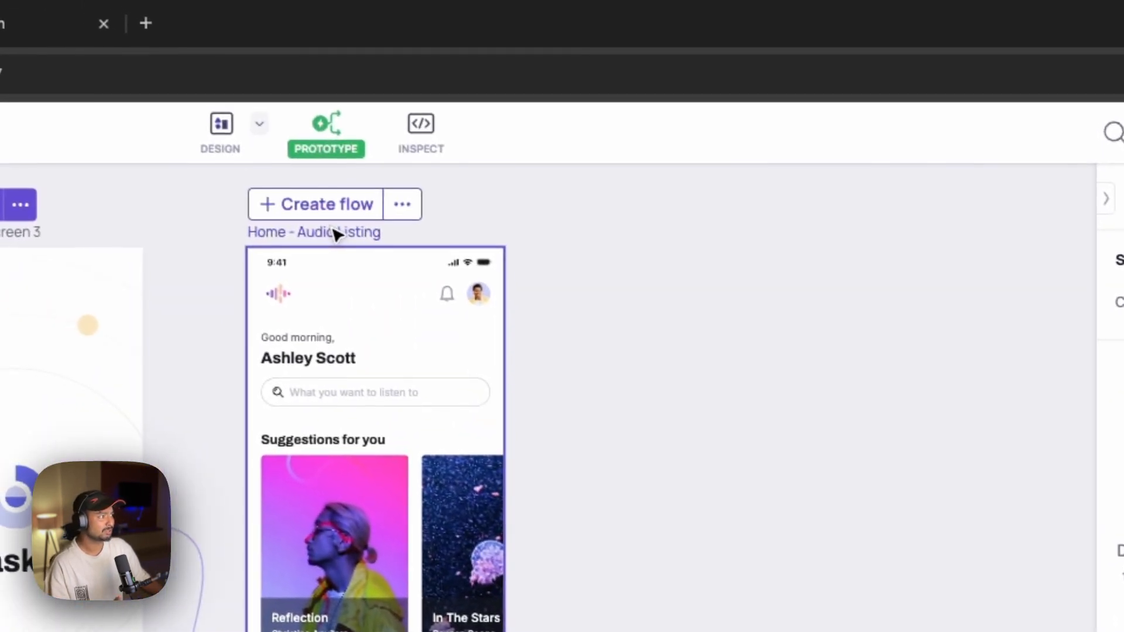
Step: Select the Home - Audio Listing screen, then switch to code inspection
left_click(983, 246)
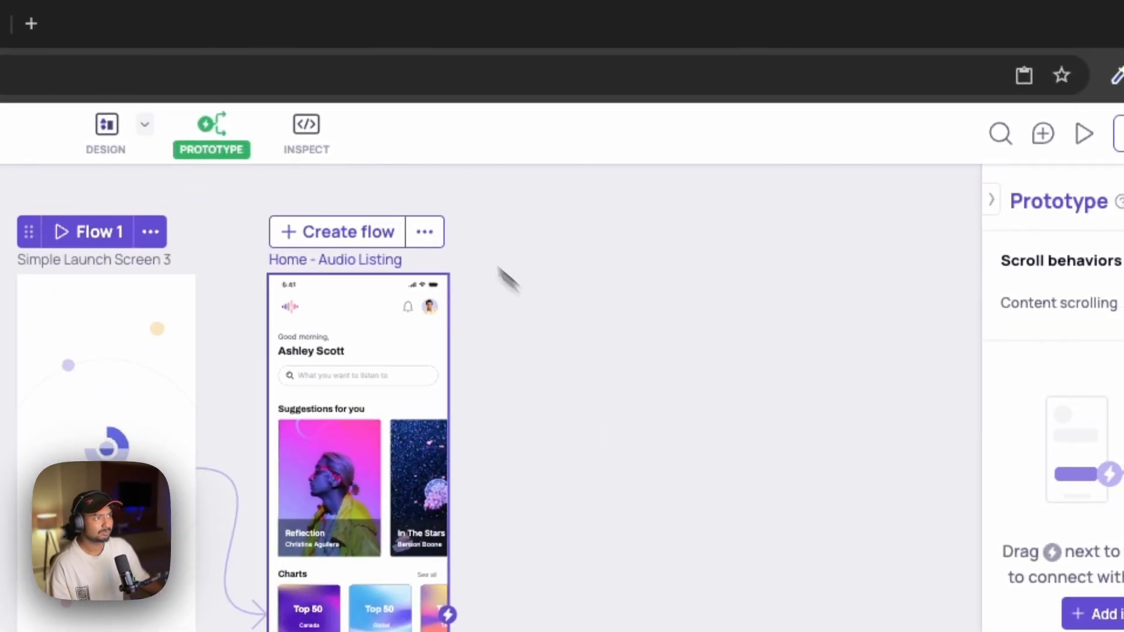
left_click(305, 133)
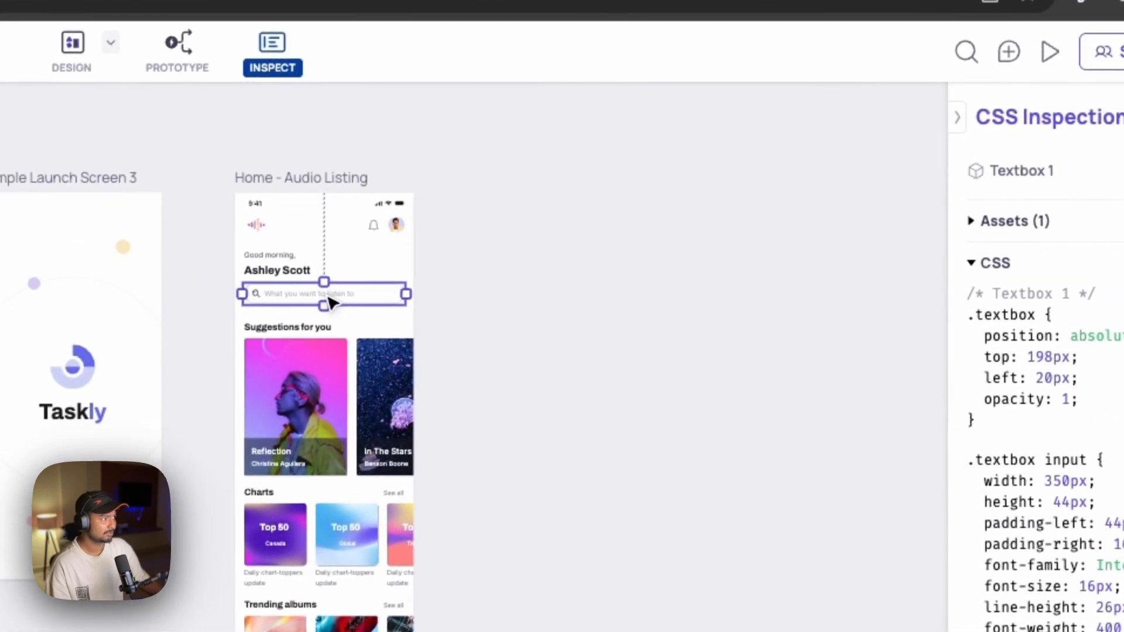
Step: View the generated CSS for the In The Stars suggestion image
left_click(385, 405)
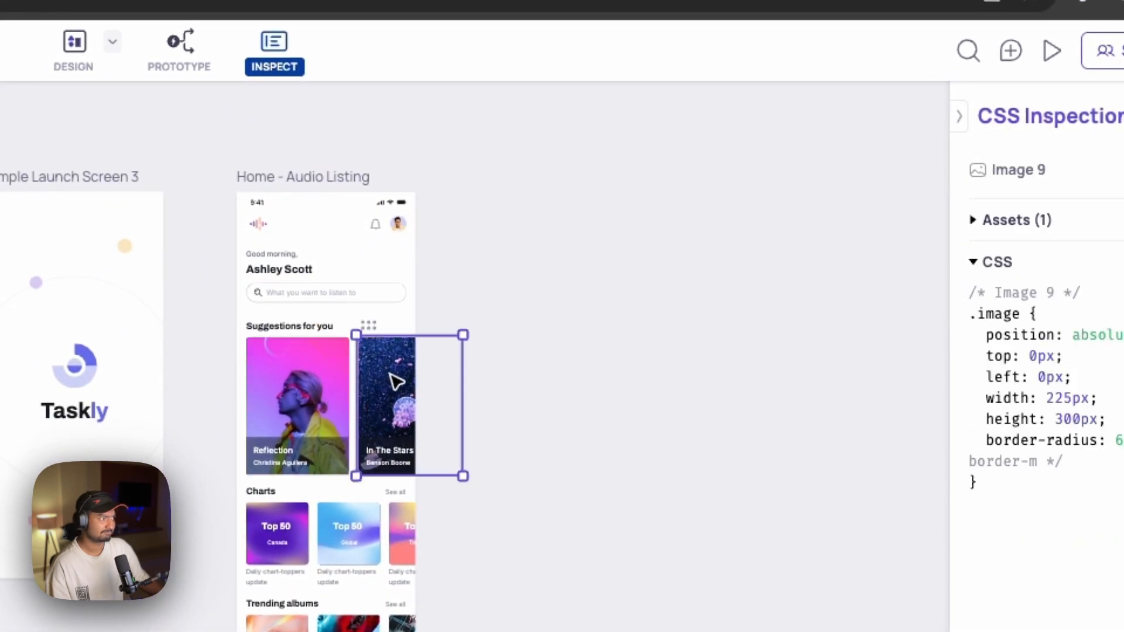
mouse_move(726, 299)
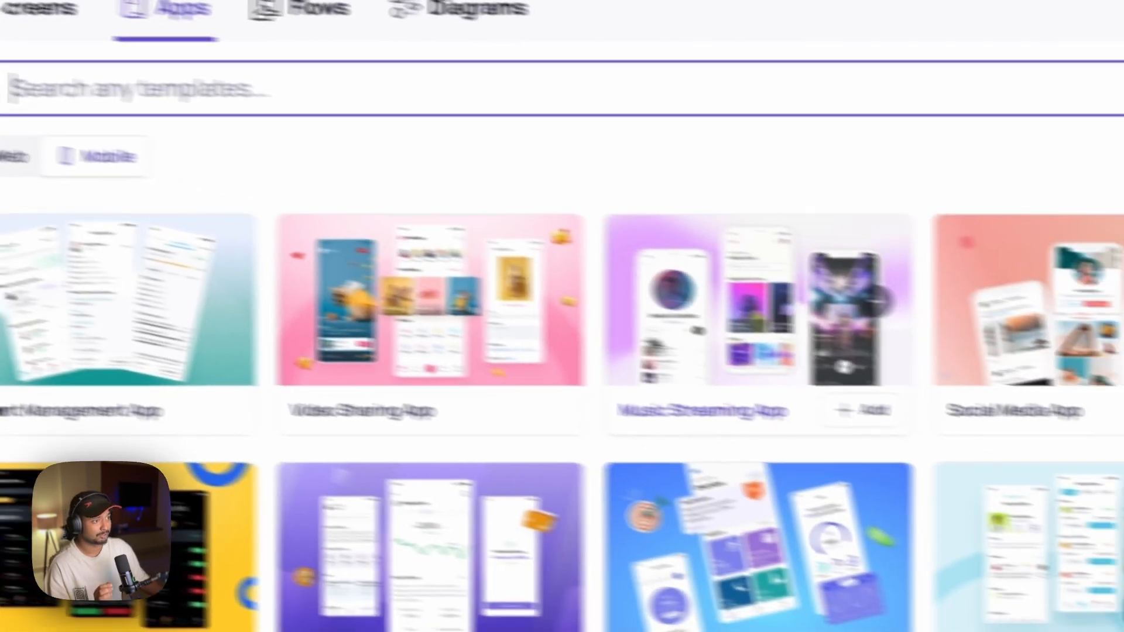
Step: Browse the Web app templates and the Flows templates, then close the gallery
left_click(97, 172)
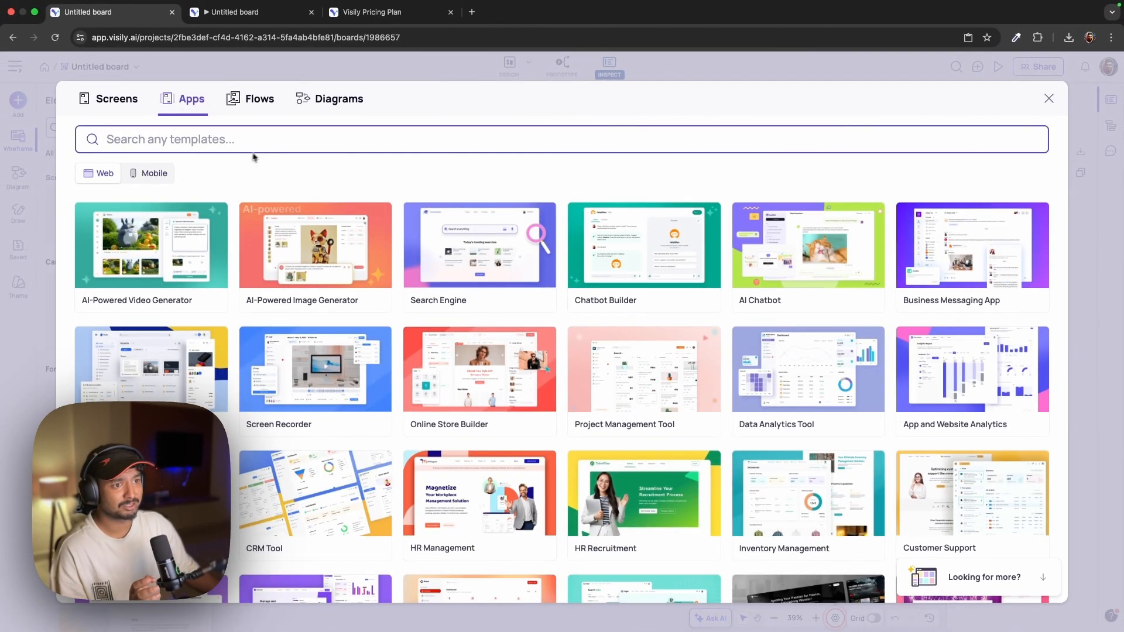
left_click(259, 98)
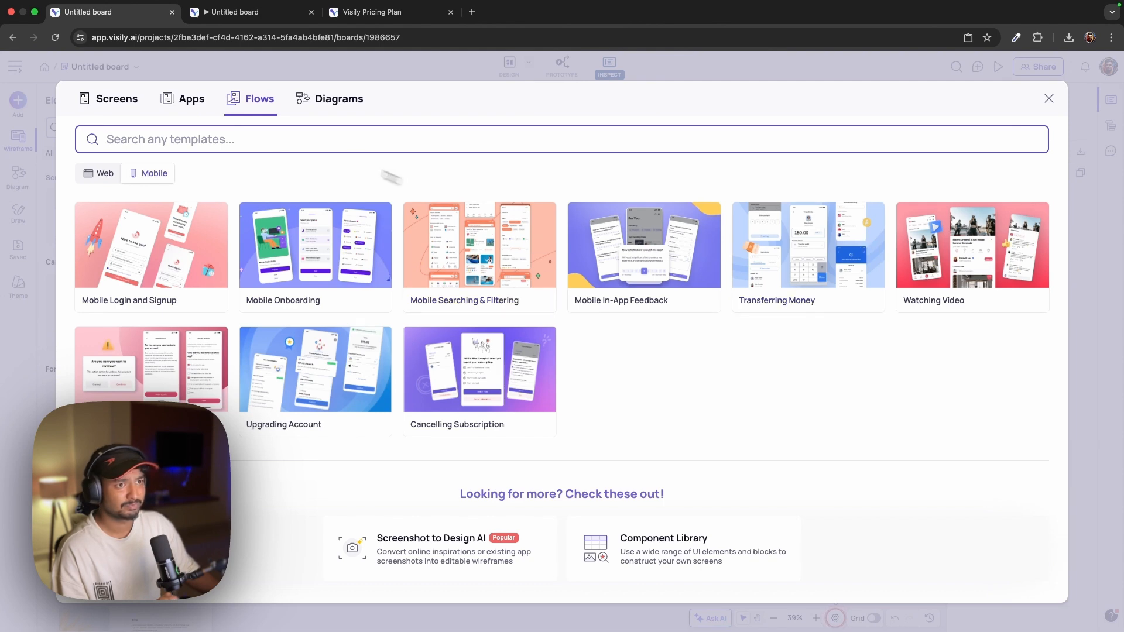
left_click(338, 98)
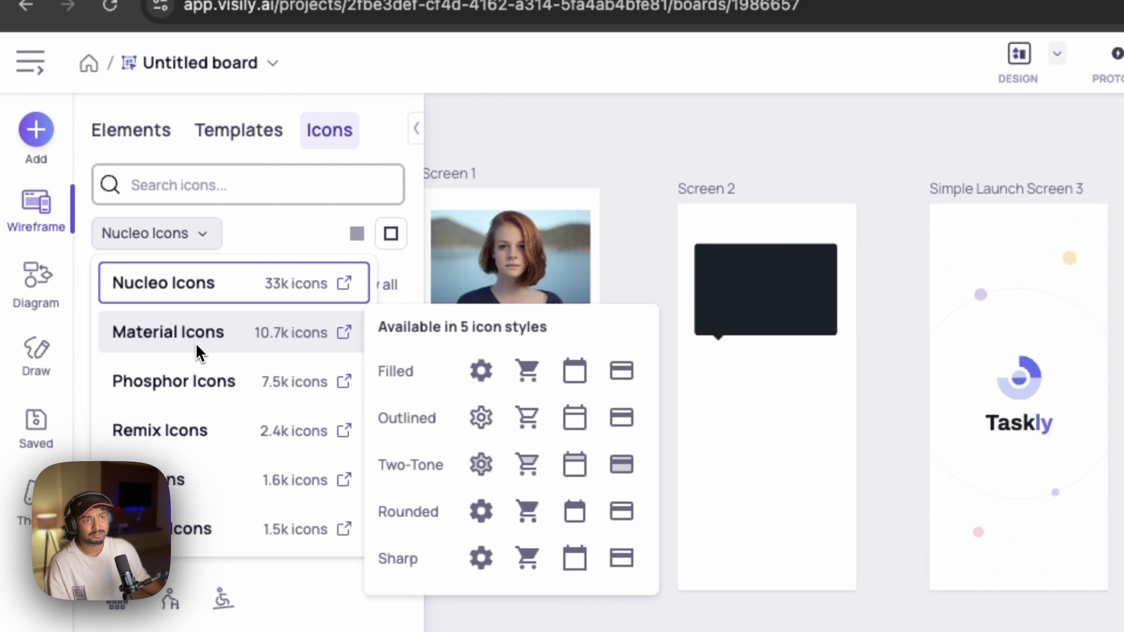
mouse_move(291, 371)
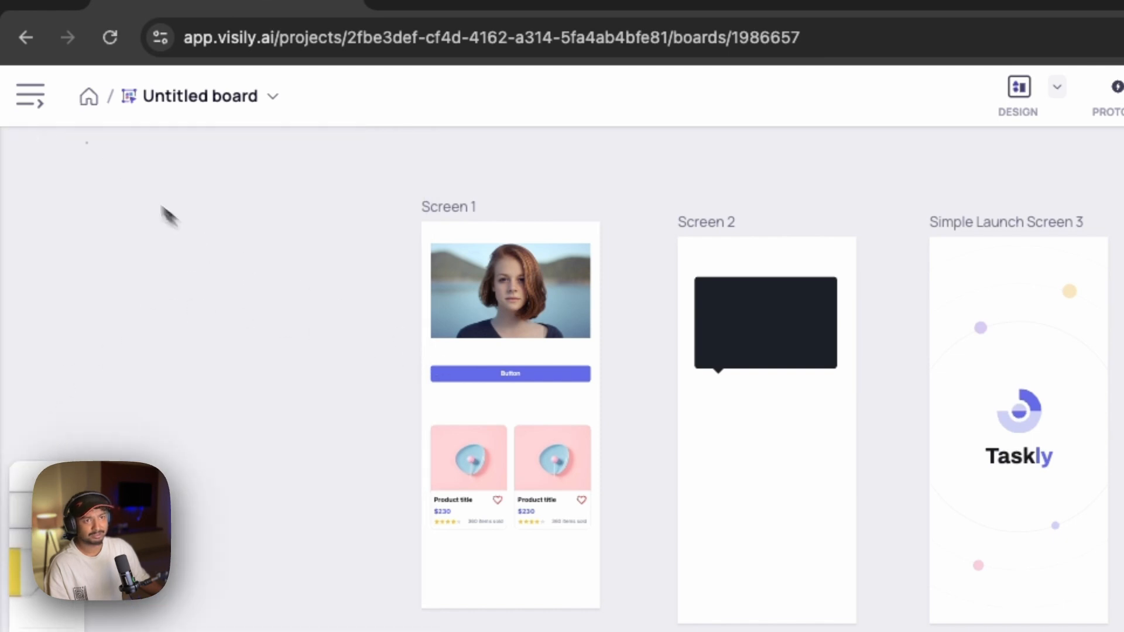
Step: Open the board Theme and view its text fonts, shadow and corner radius presets
left_click(35, 409)
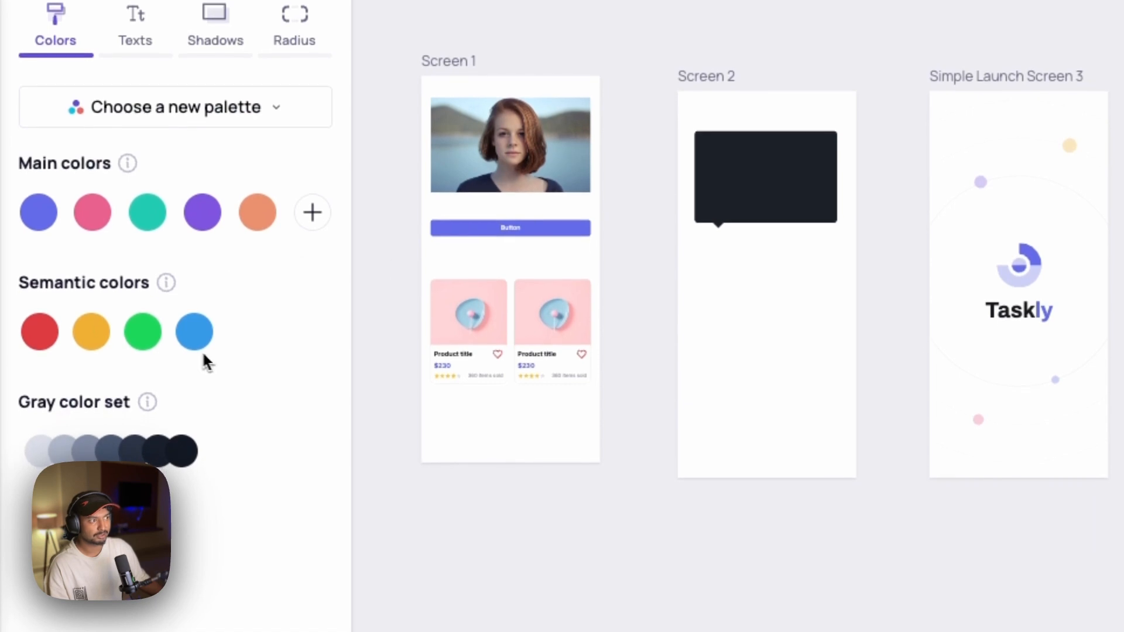
left_click(135, 175)
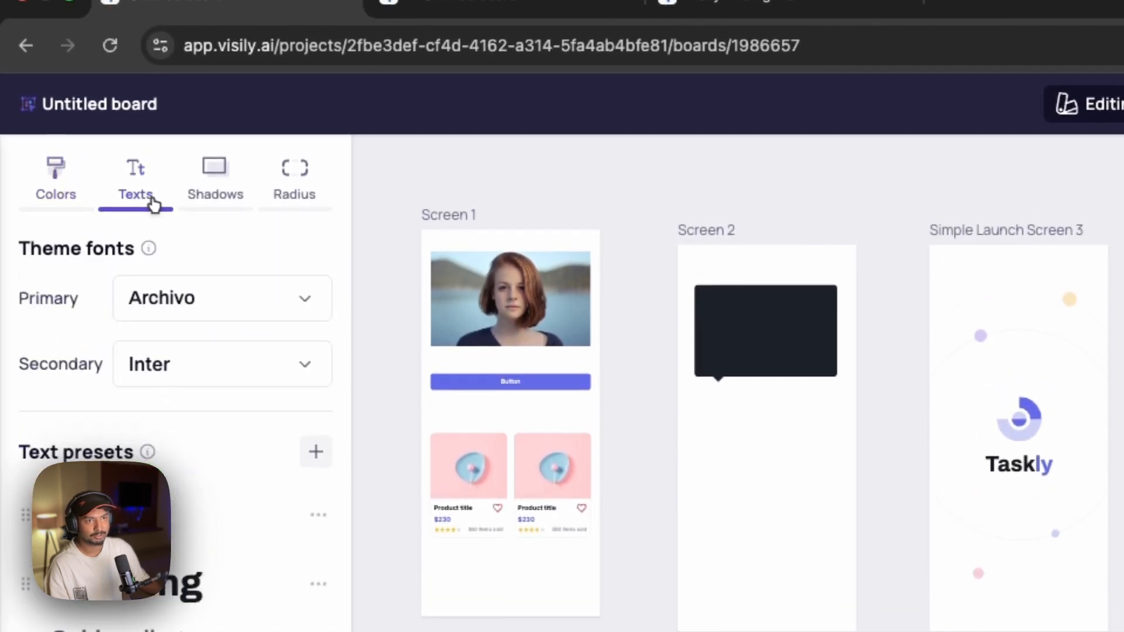
left_click(214, 179)
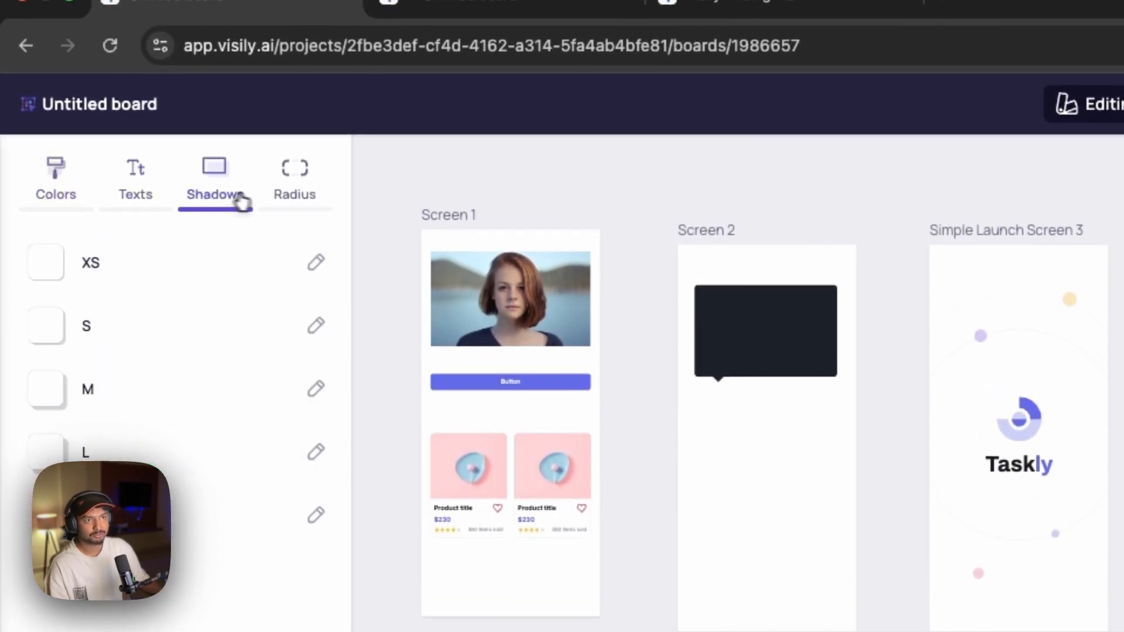
left_click(294, 179)
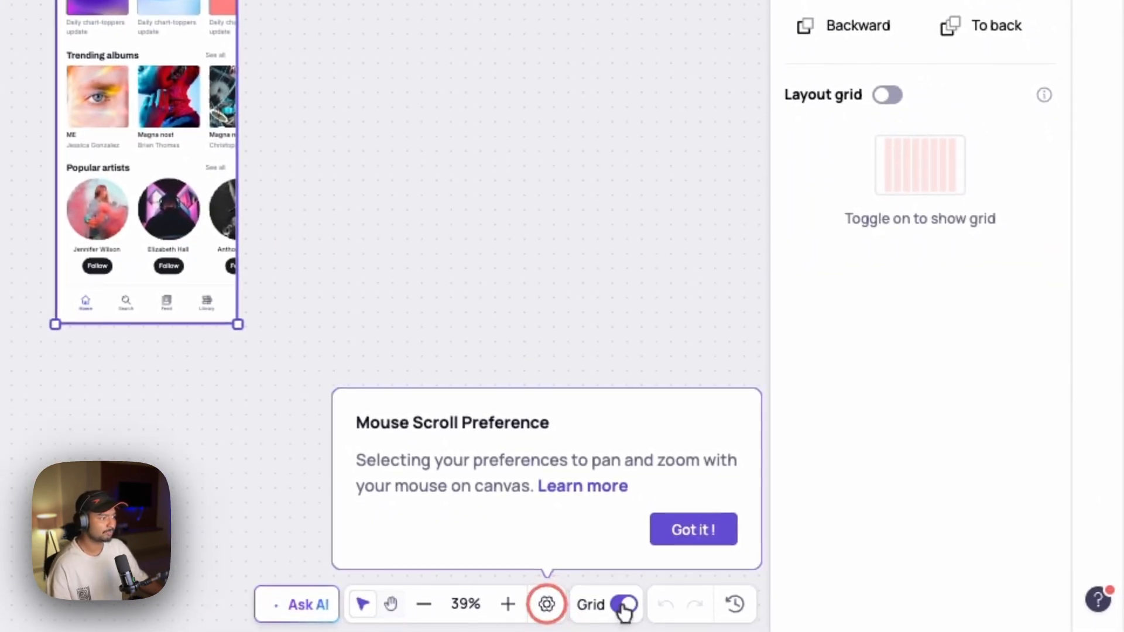
left_click(693, 530)
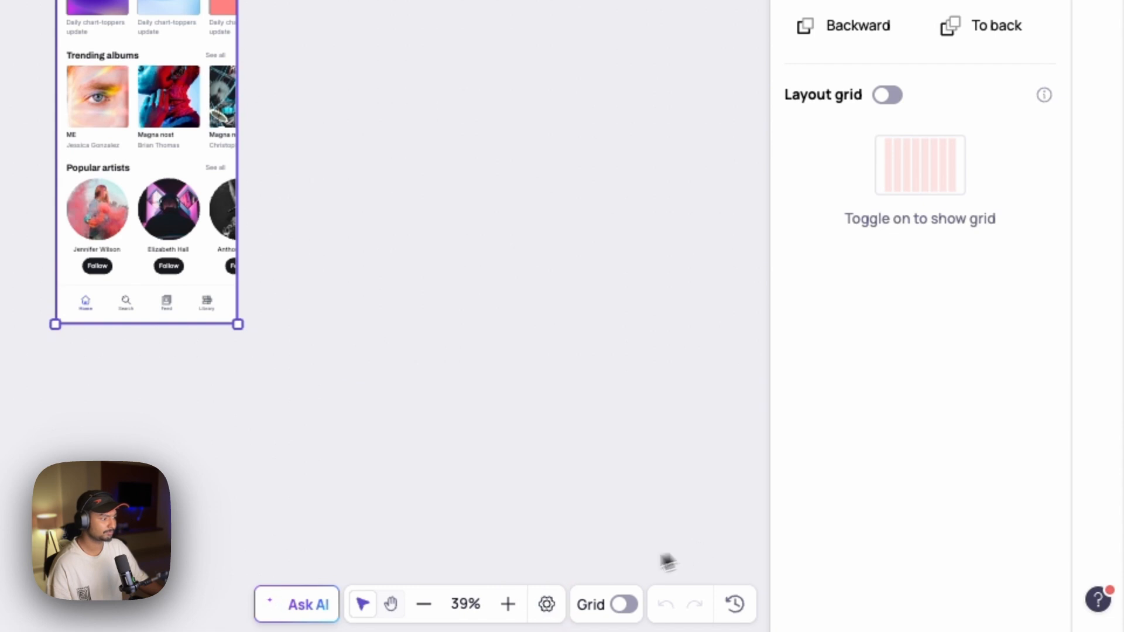
left_click(547, 604)
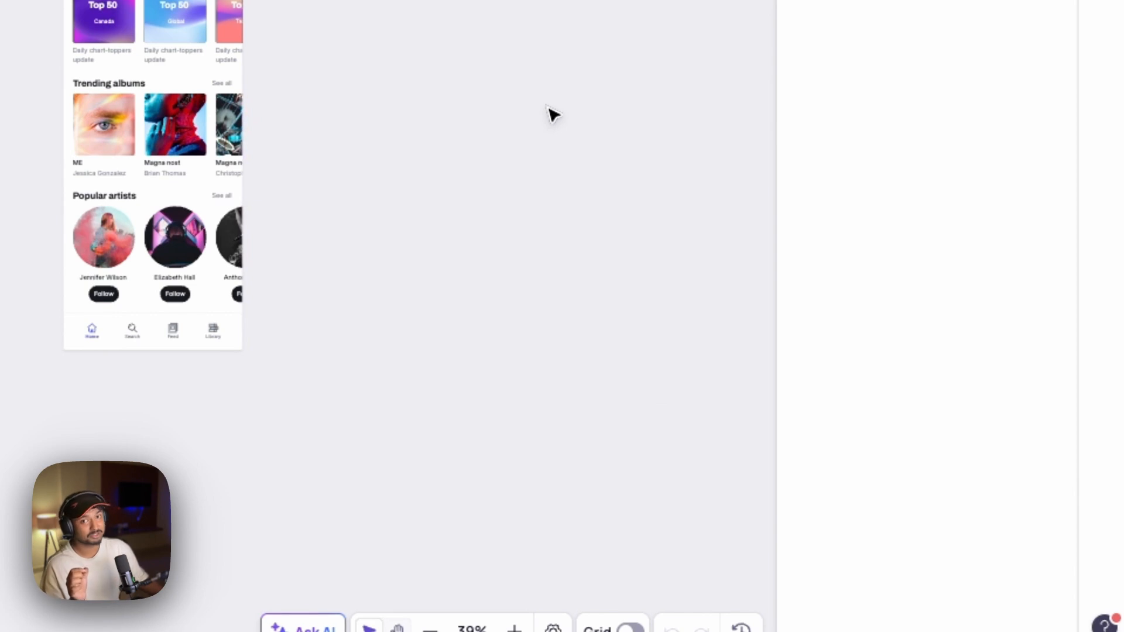
mouse_move(445, 445)
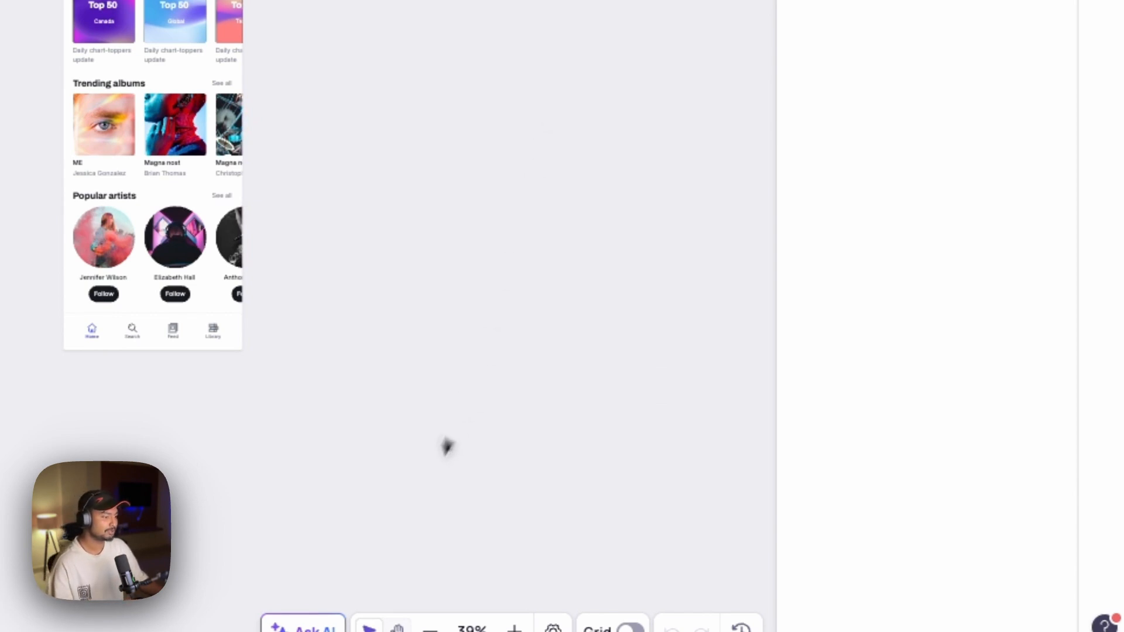
Step: Open Ask AI, expand Explore all, and scroll the AI feature list down to Themes
left_click(302, 629)
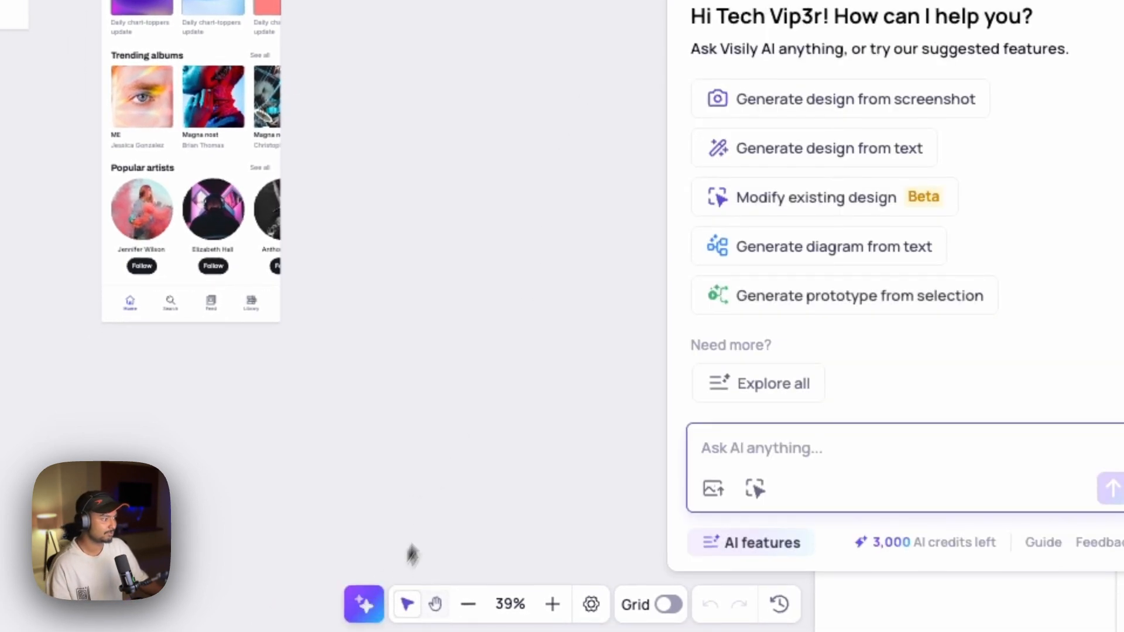
left_click(772, 383)
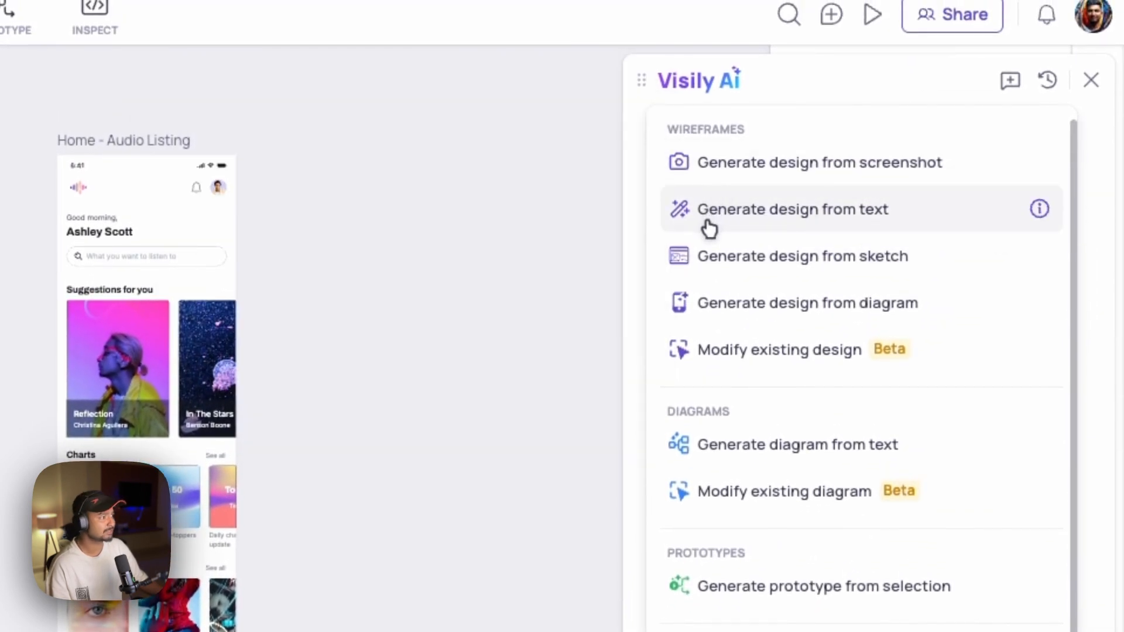
mouse_move(709, 312)
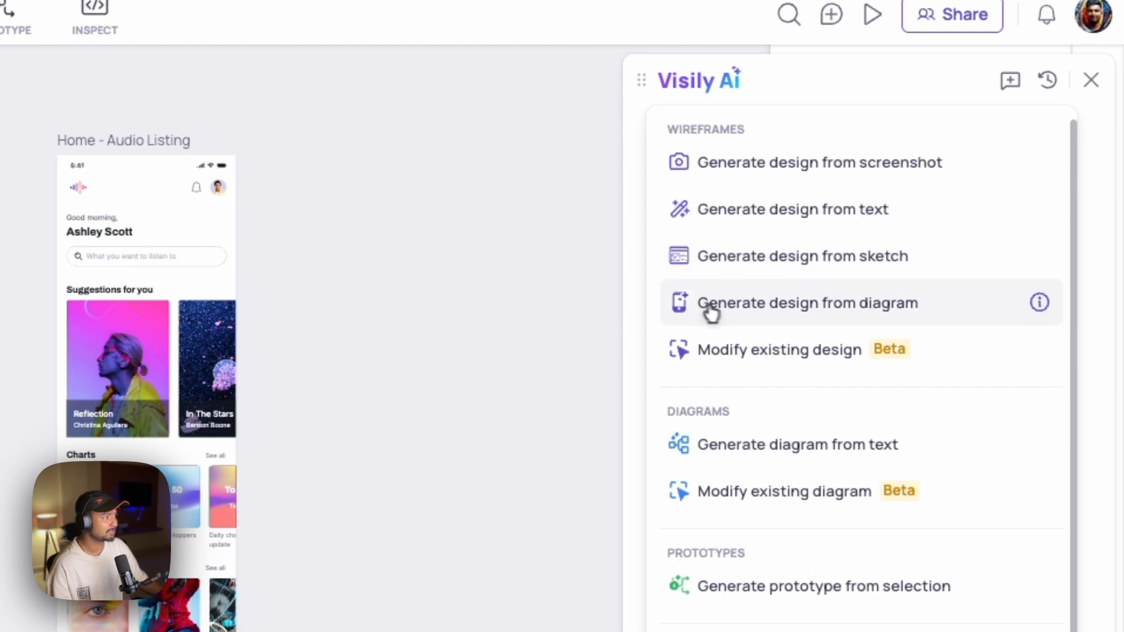
mouse_move(839, 373)
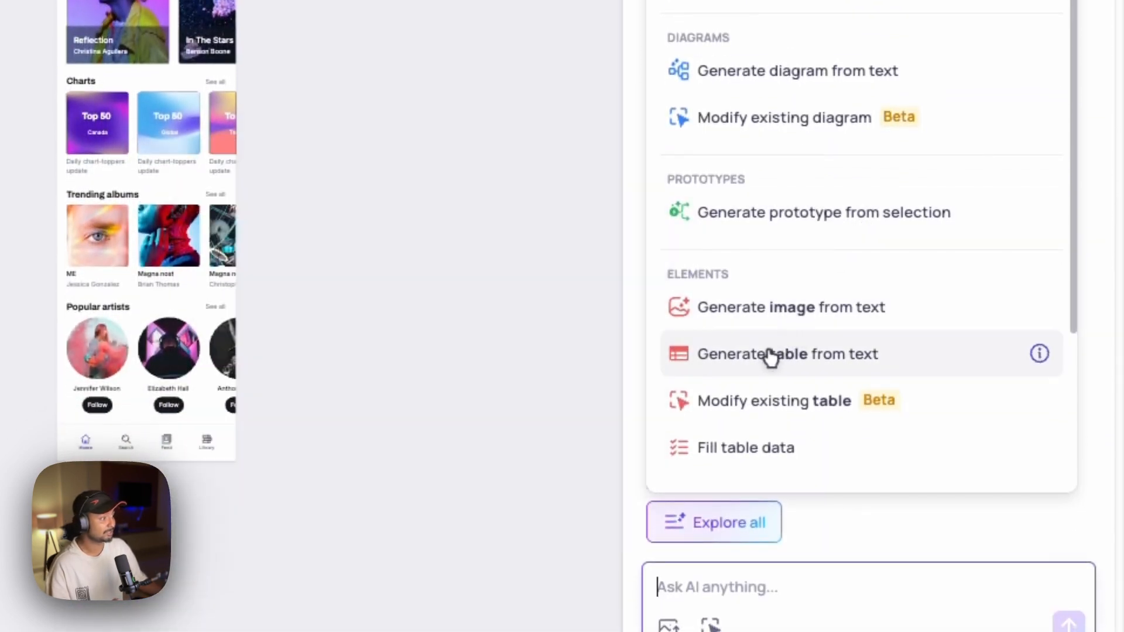
mouse_move(824, 448)
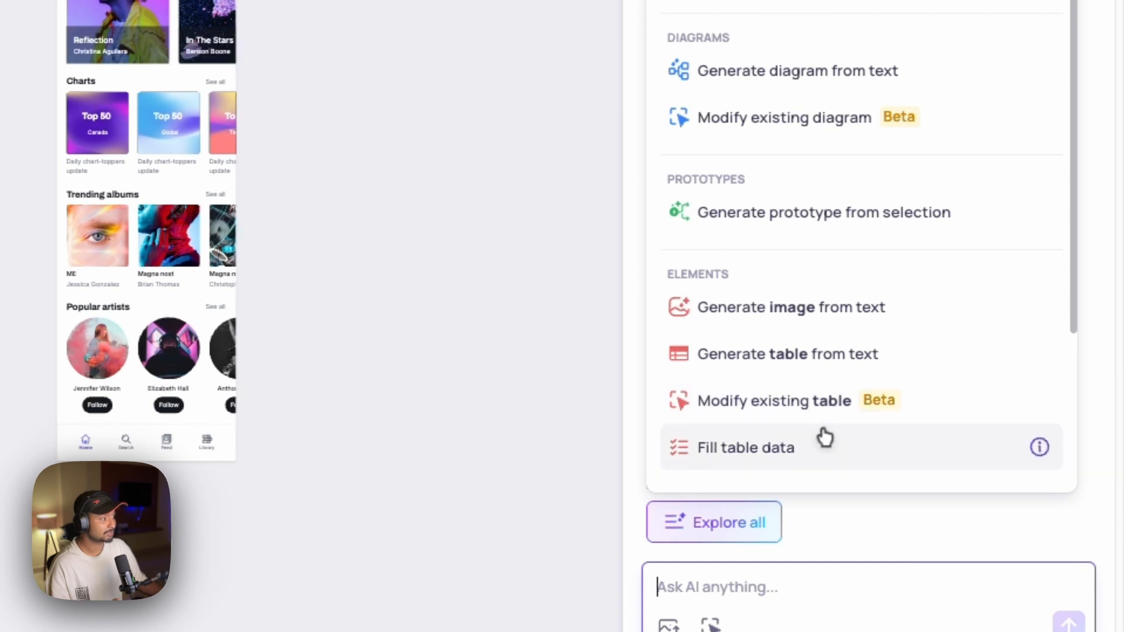
scroll("down", 3)
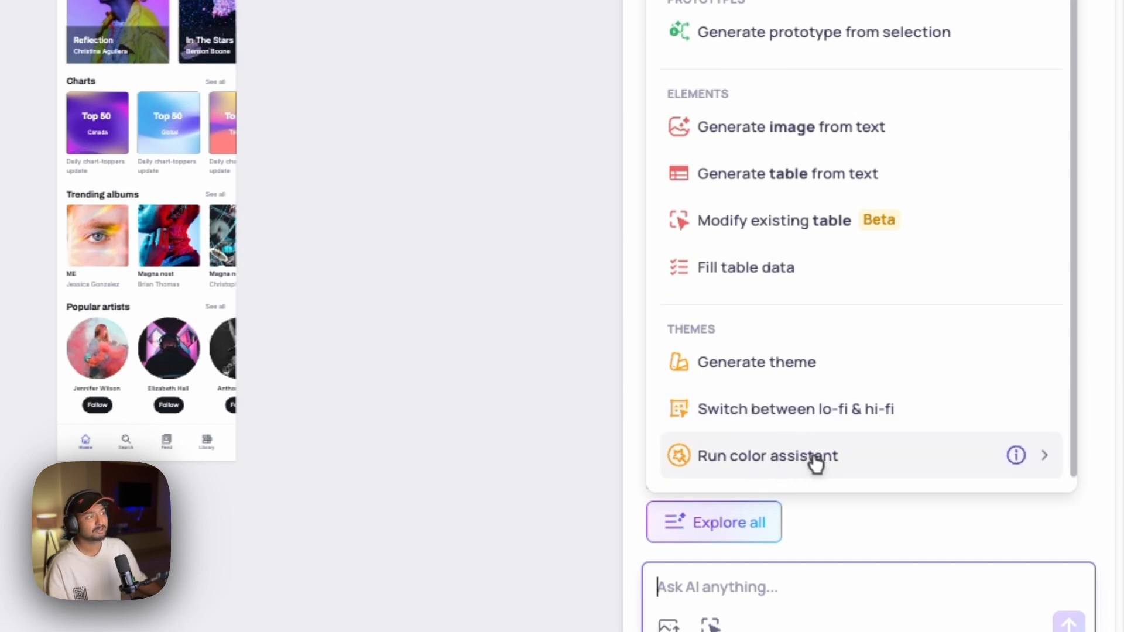
mouse_move(763, 316)
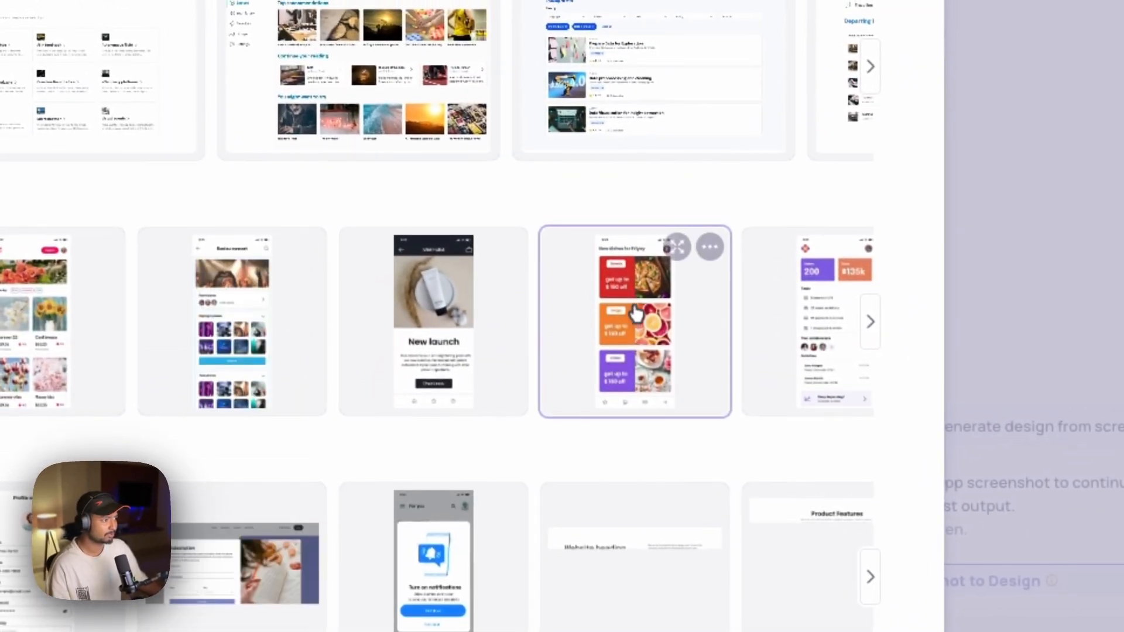
Step: Add the New launch product template screen to the board
left_click(958, 313)
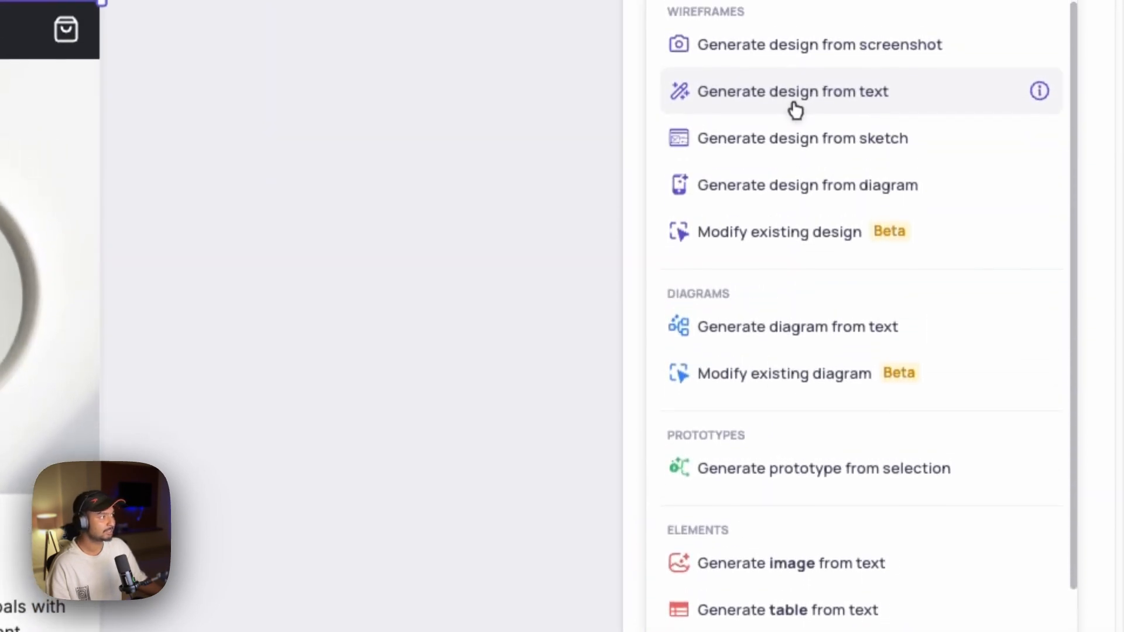
Step: Generate a mobile single-screen design from the prompt 'Login page for dating application'
left_click(792, 92)
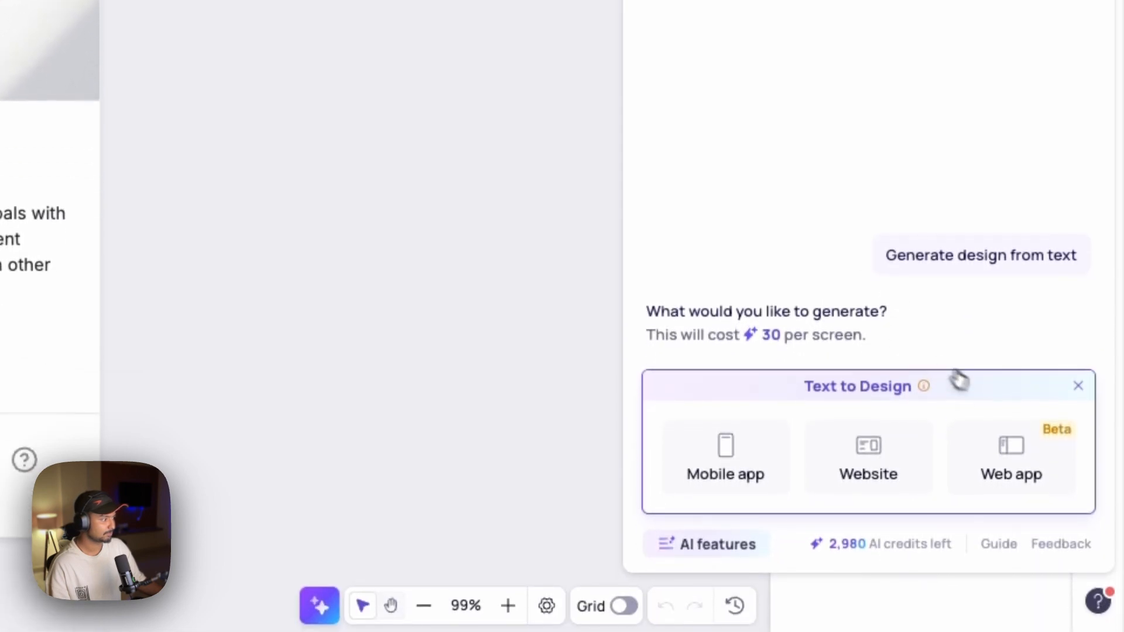
left_click(724, 457)
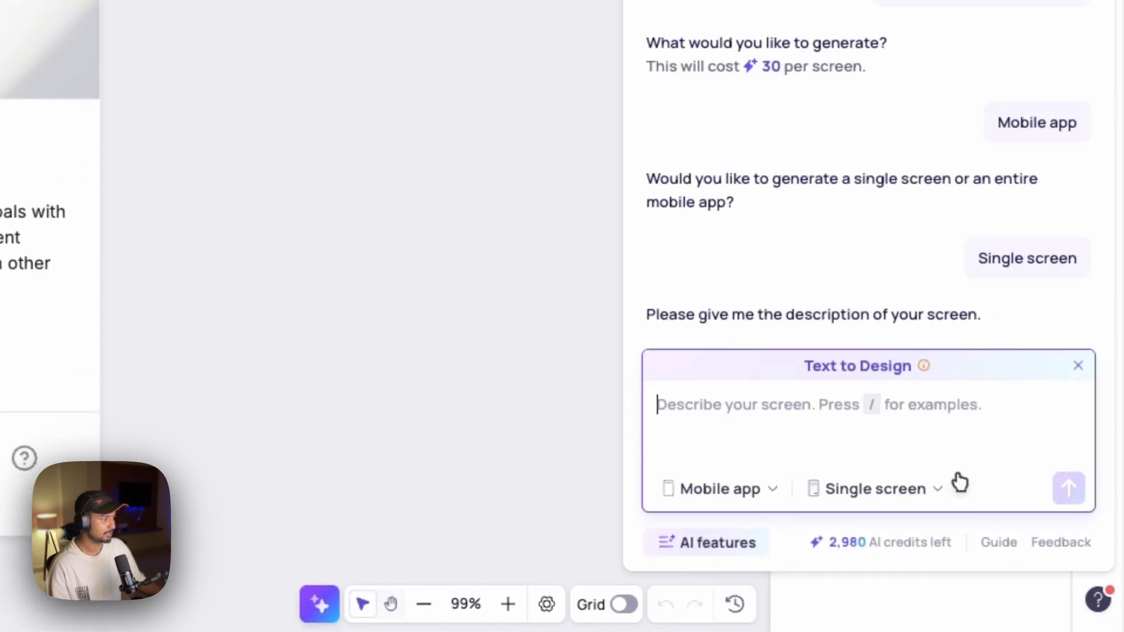
mouse_move(773, 412)
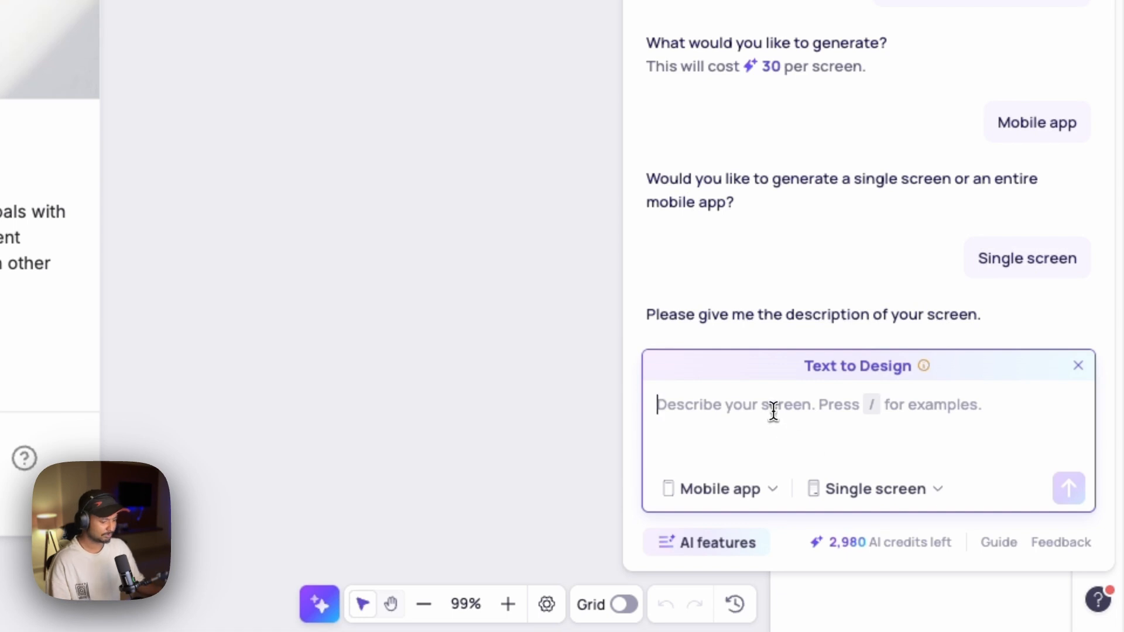
type("Login page for dating appl")
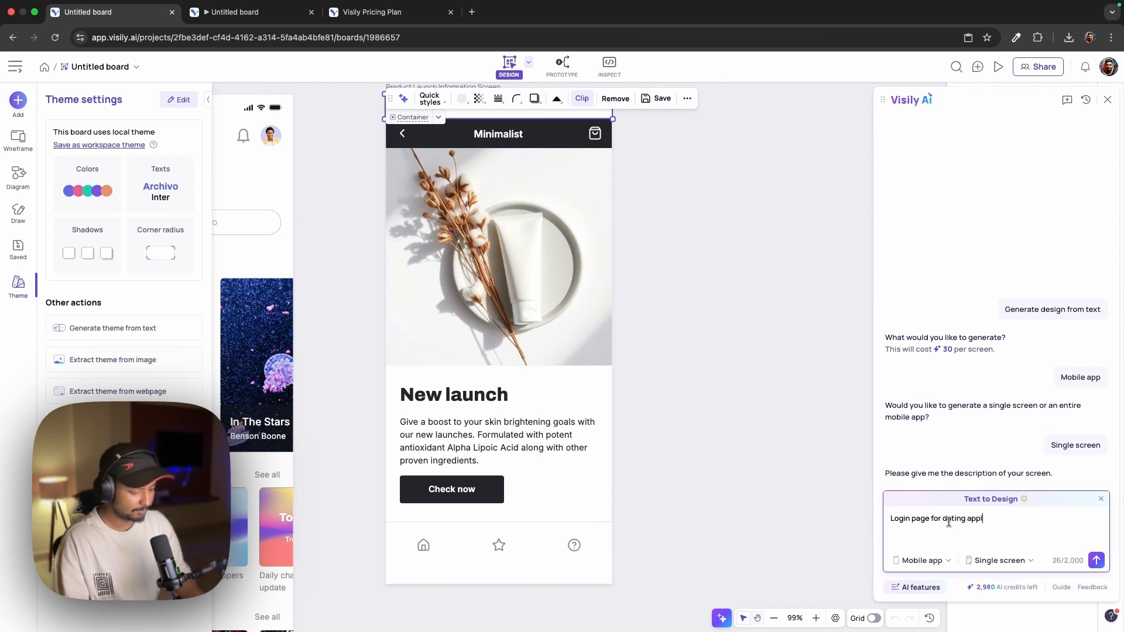
left_click(1096, 560)
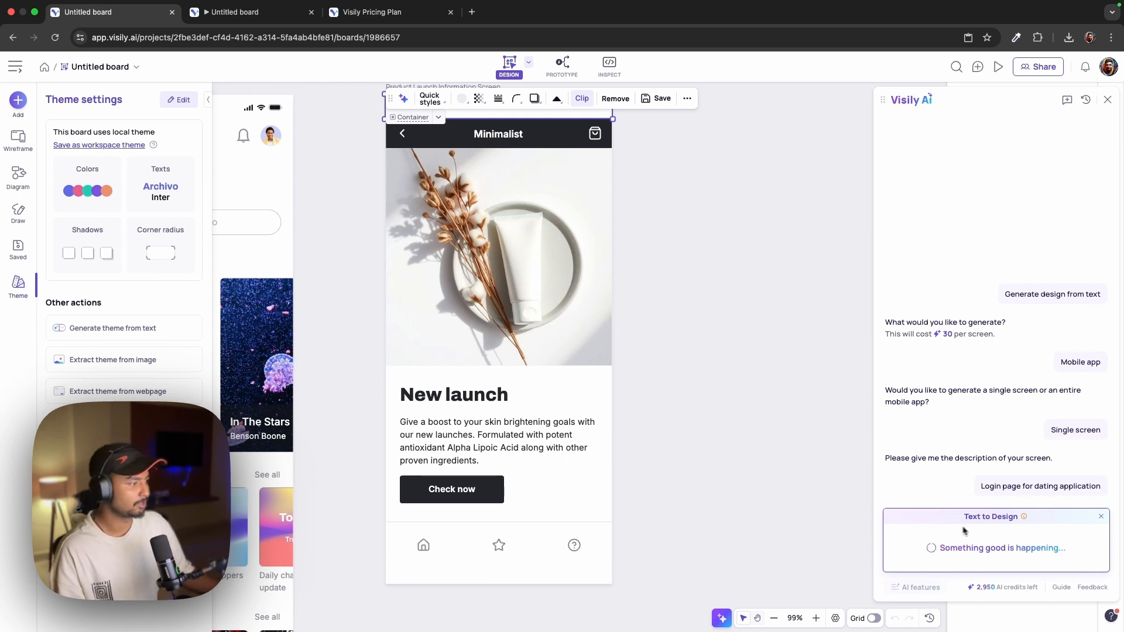
mouse_move(1003, 540)
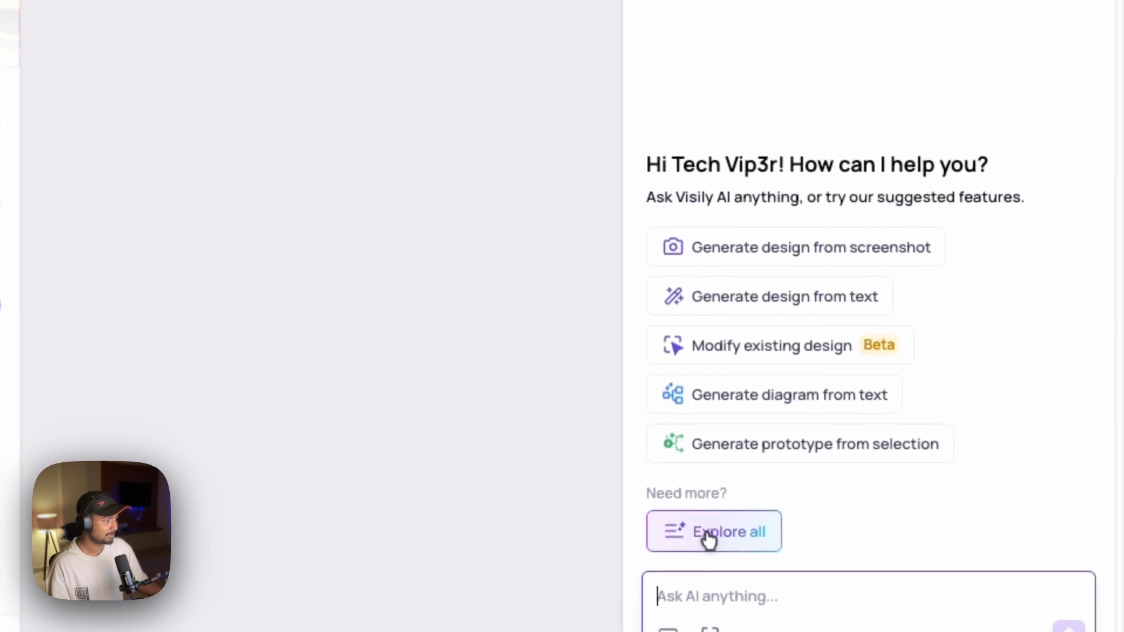
Step: Reopen the full AI feature list and choose Generate design from sketch
left_click(713, 531)
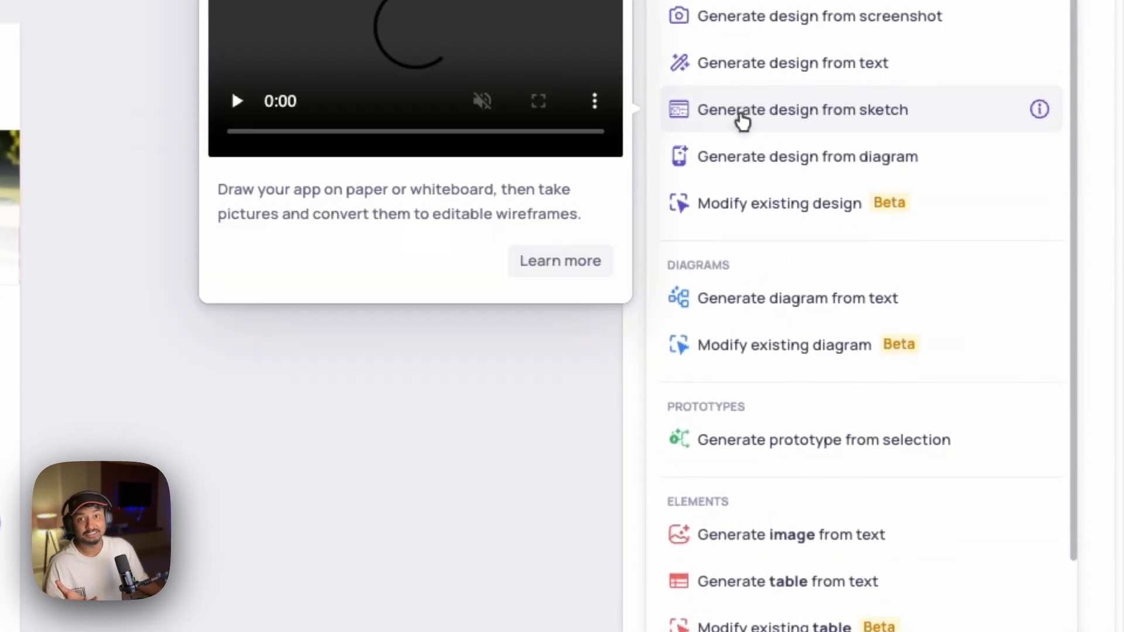
left_click(801, 109)
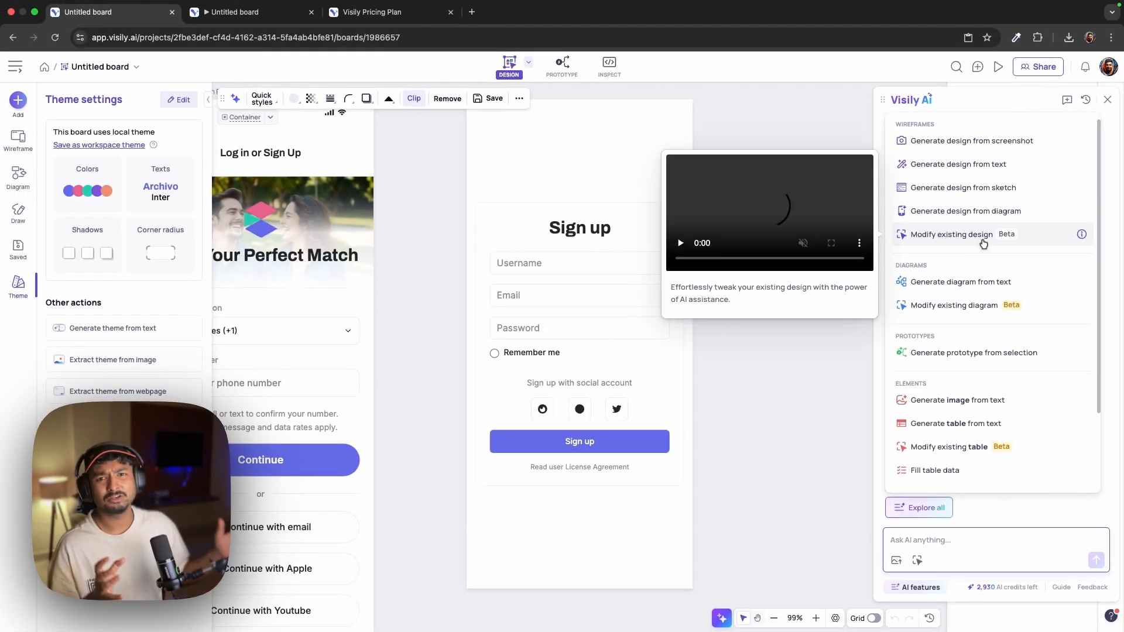
mouse_move(780, 393)
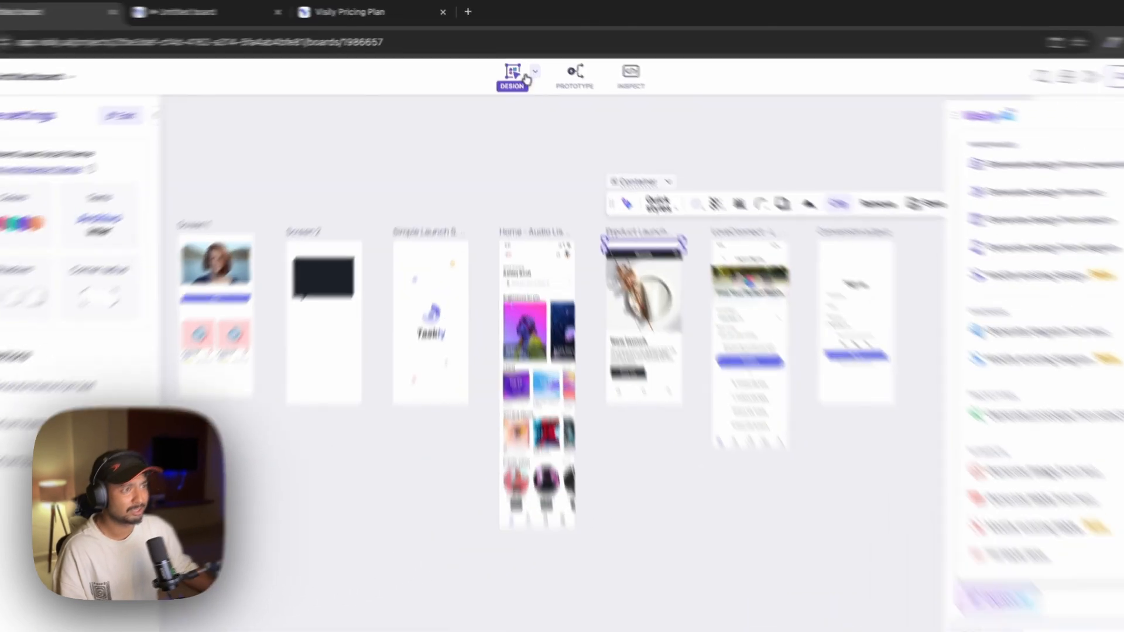
Step: Switch the board's design mode to lo-fi, then view the Visily Pricing Plan page
left_click(533, 71)
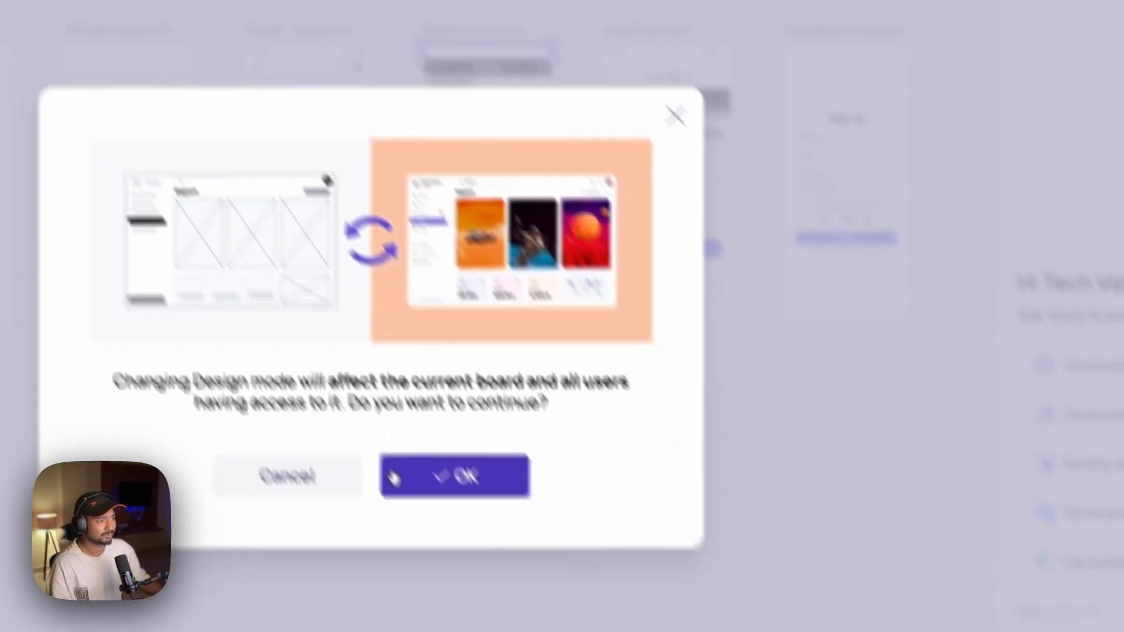
left_click(454, 476)
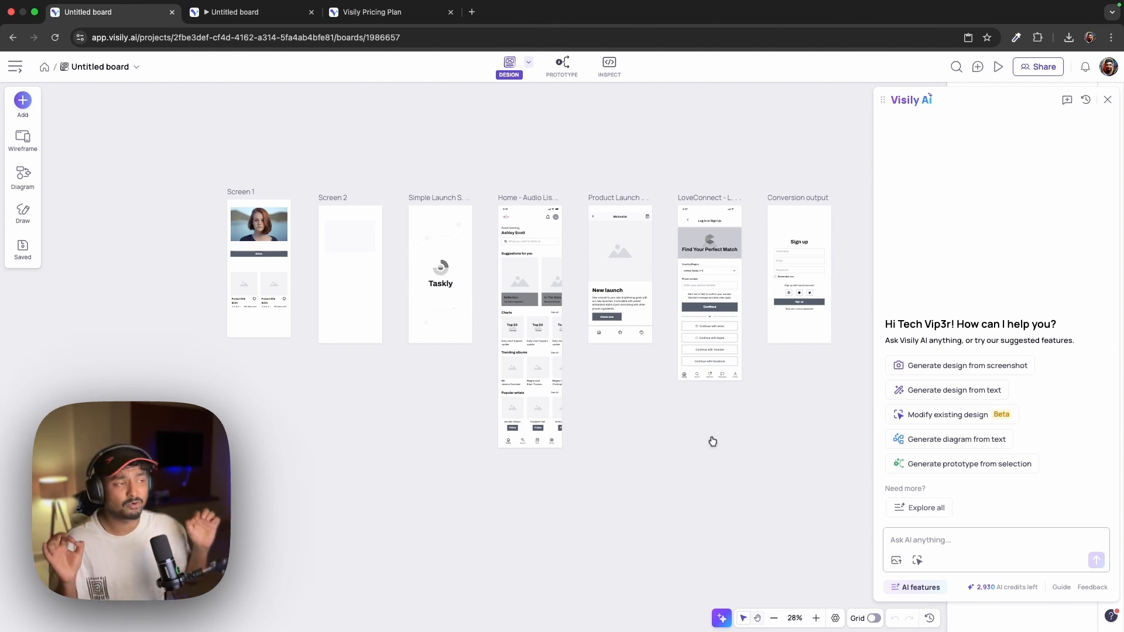
mouse_move(651, 147)
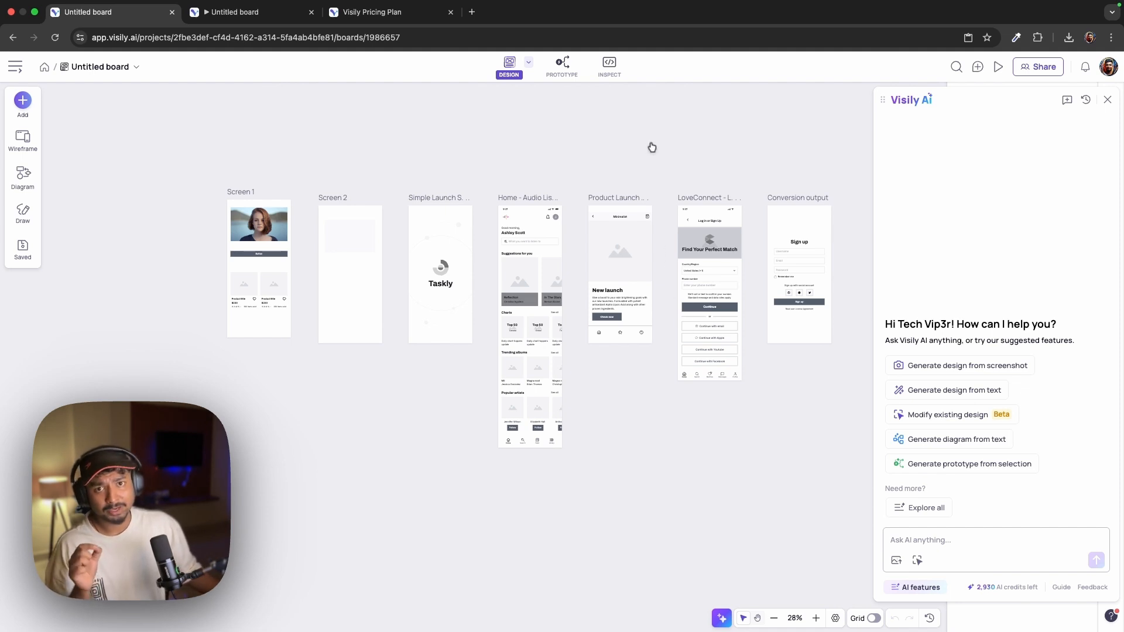
left_click(371, 12)
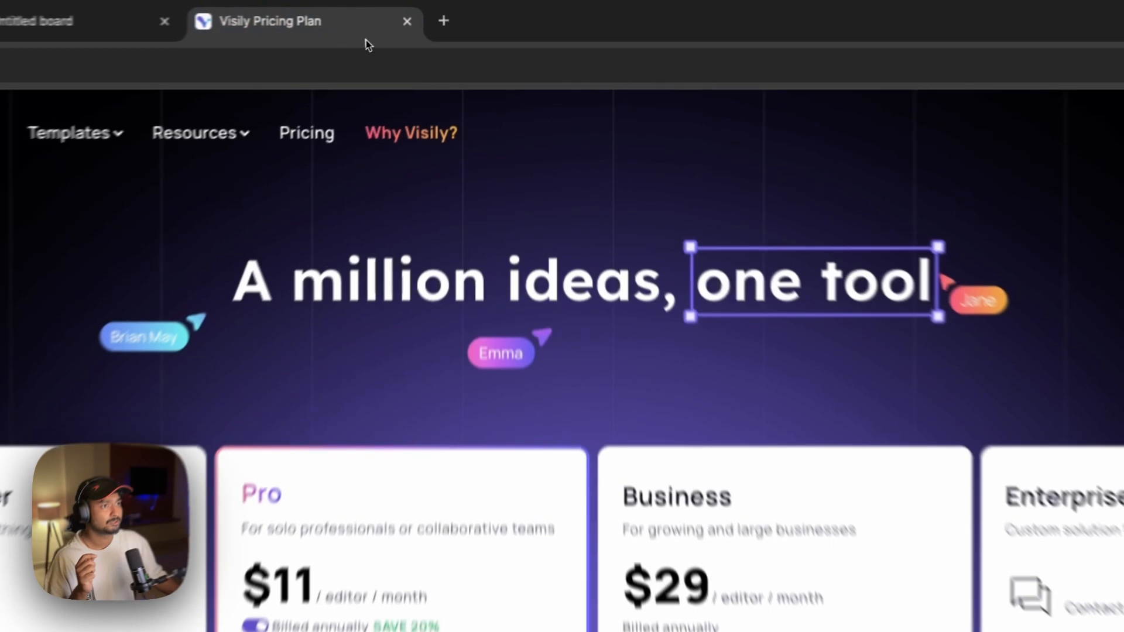